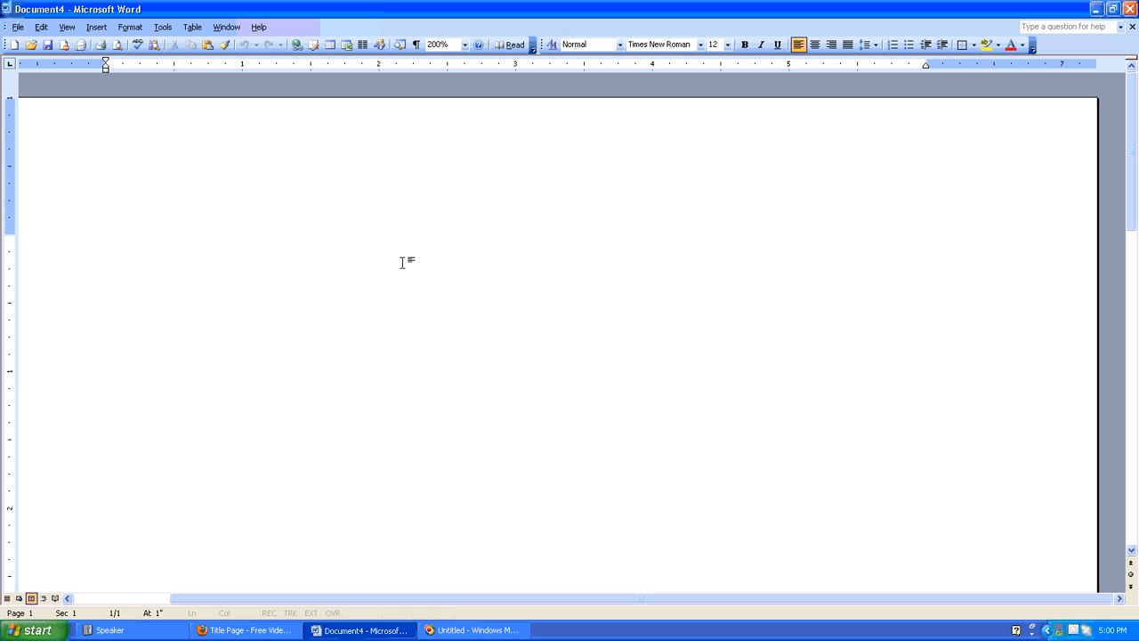
Place the insertion point in the blank document and bring up the Table menu.
{"action": "left_click", "coordinate": [107, 249]}
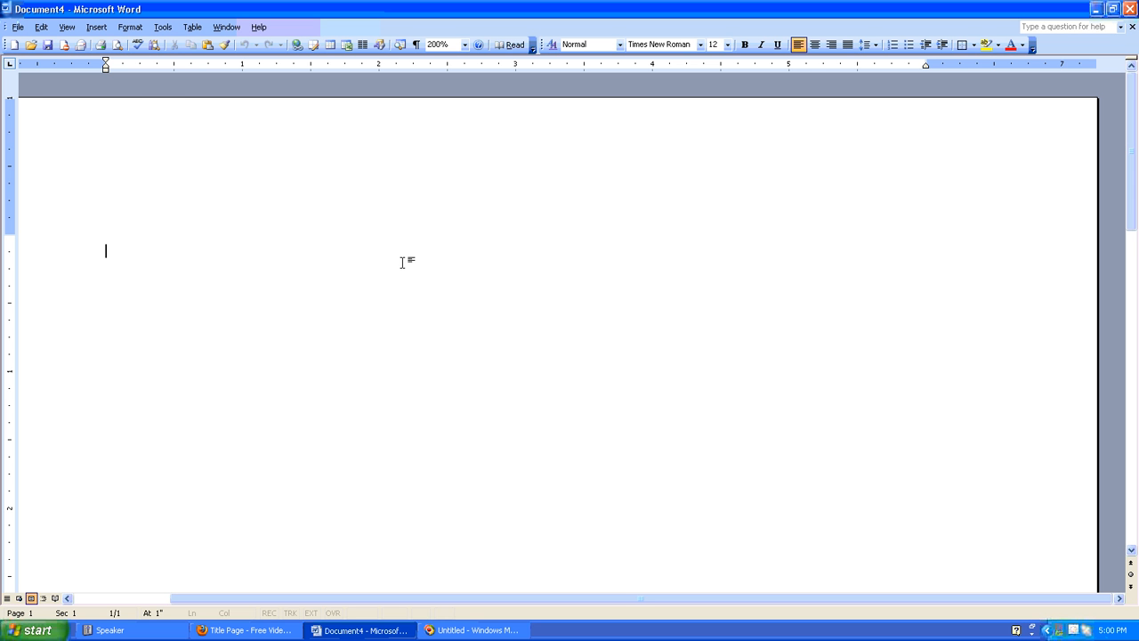
{"action": "mouse_move", "coordinate": [153, 94]}
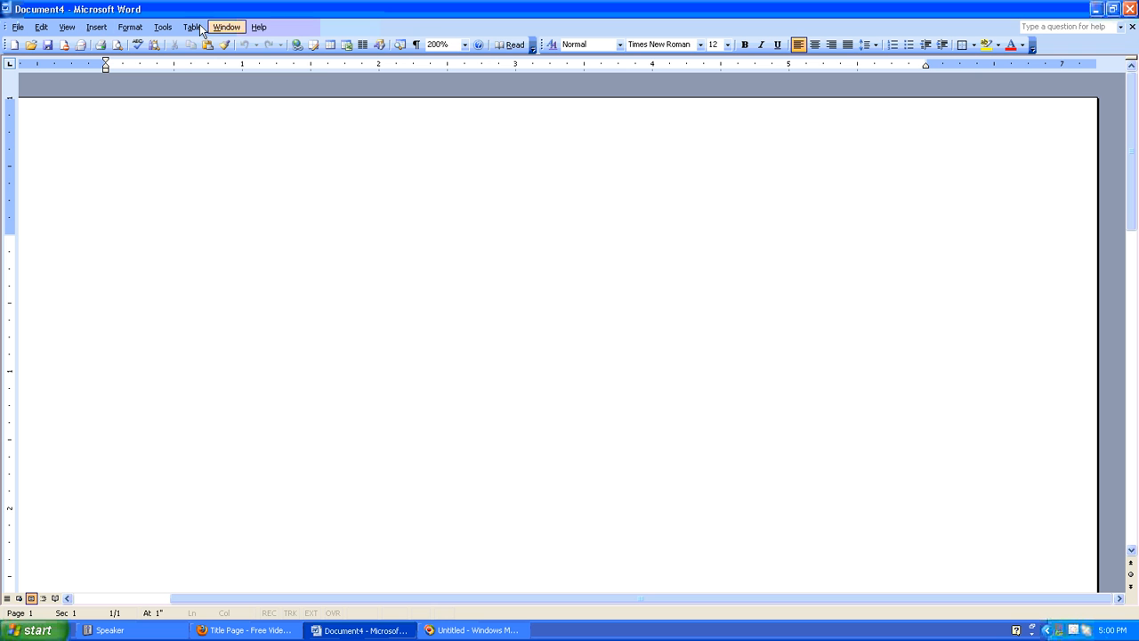
{"action": "left_click", "coordinate": [193, 27]}
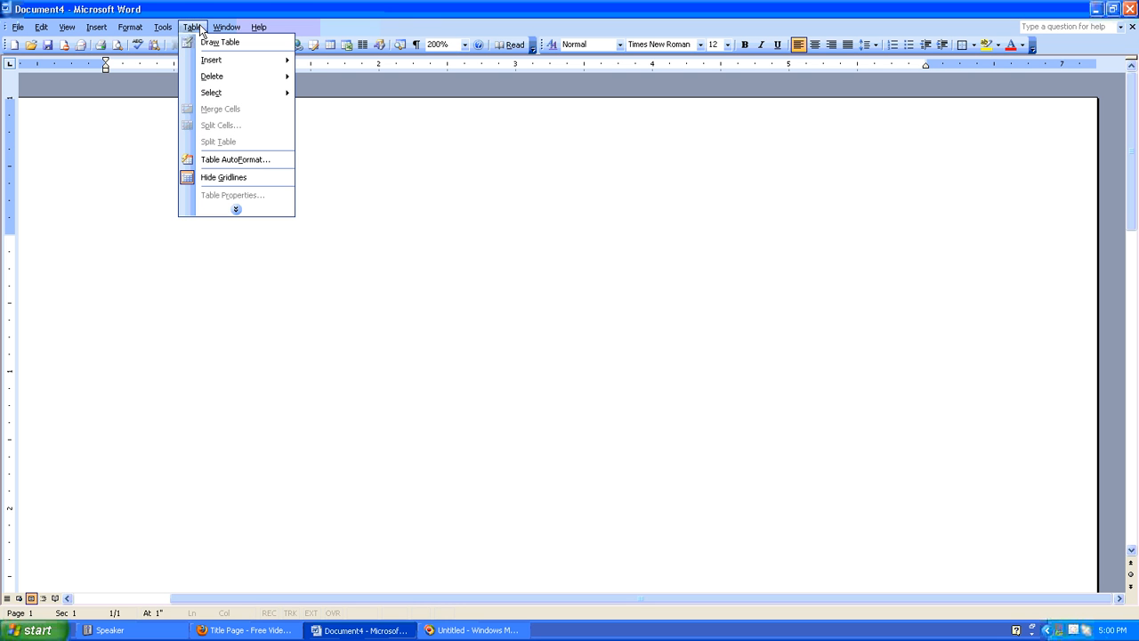
{"action": "mouse_move", "coordinate": [221, 66]}
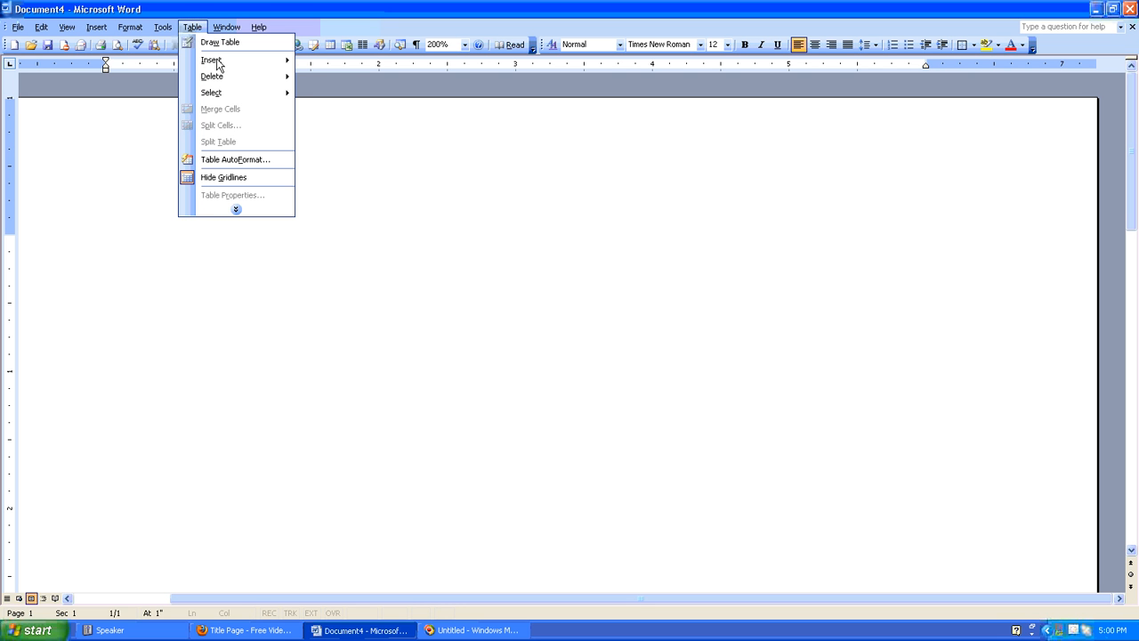
Insert an empty table with 5 columns and 2 rows.
{"action": "left_click", "coordinate": [212, 60]}
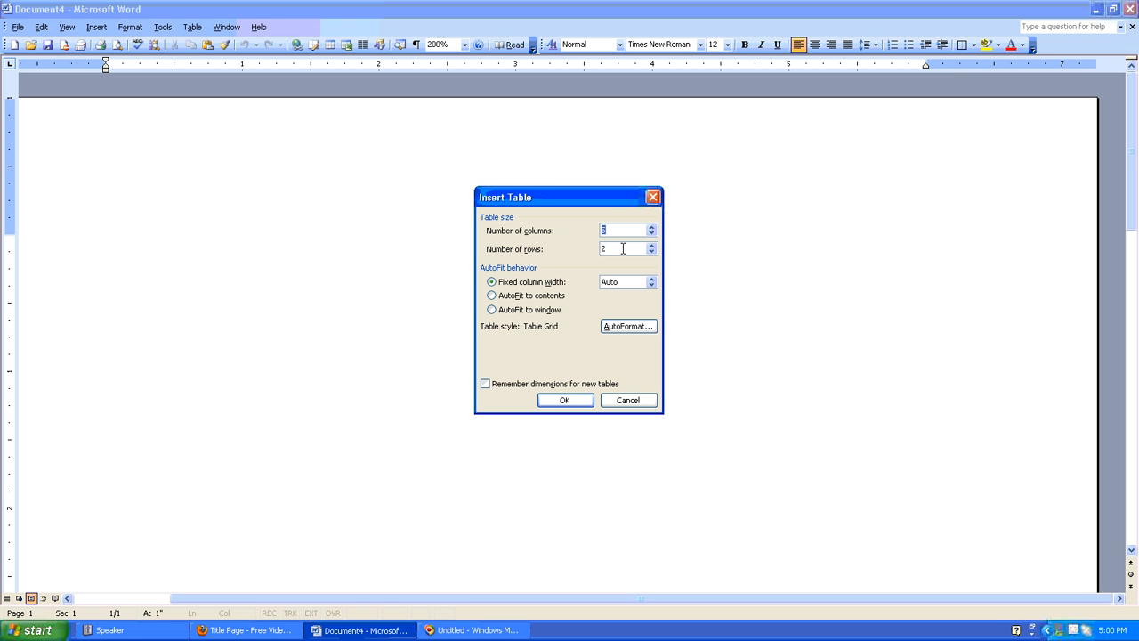
{"action": "mouse_move", "coordinate": [611, 249]}
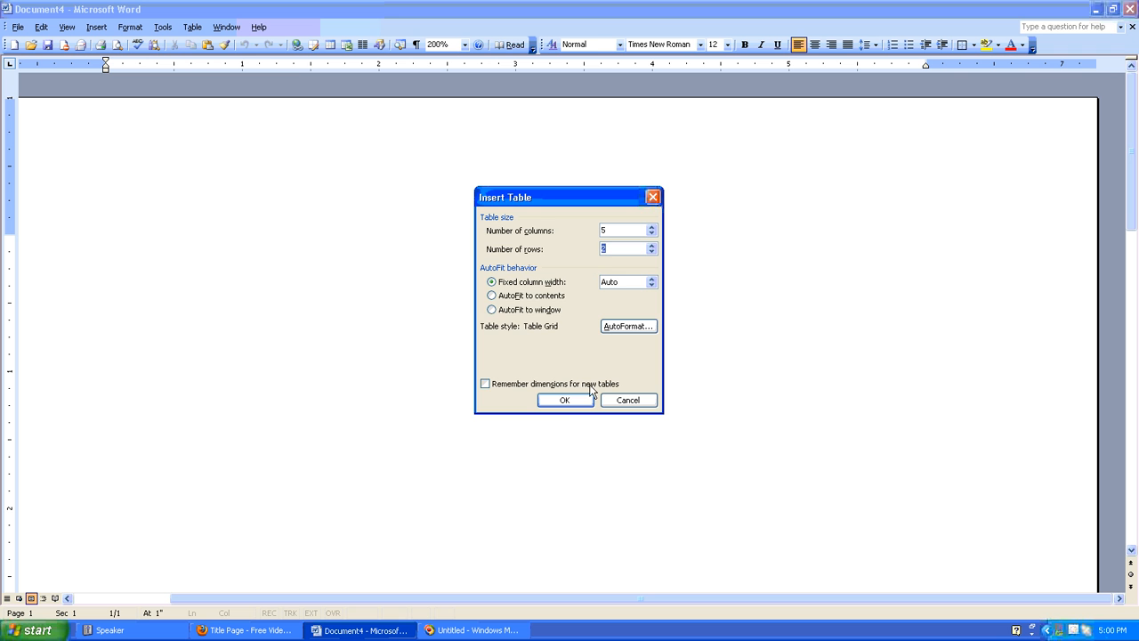
{"action": "left_click", "coordinate": [564, 398]}
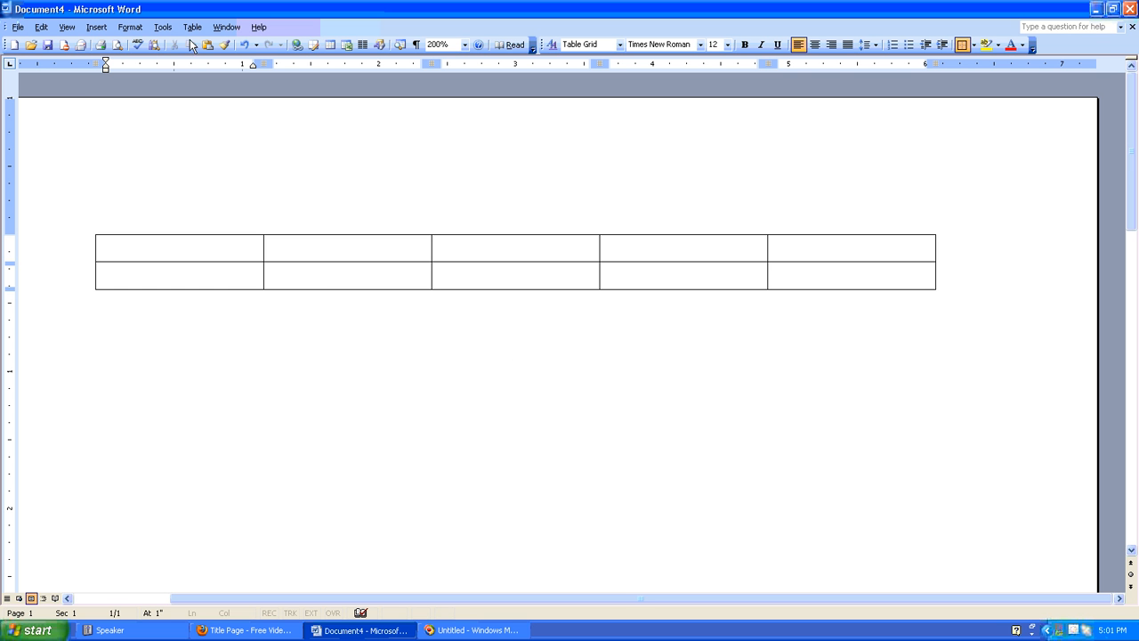
Add two rows below the first cell's row, making the table 5 columns by 4 rows.
{"action": "left_click", "coordinate": [178, 251]}
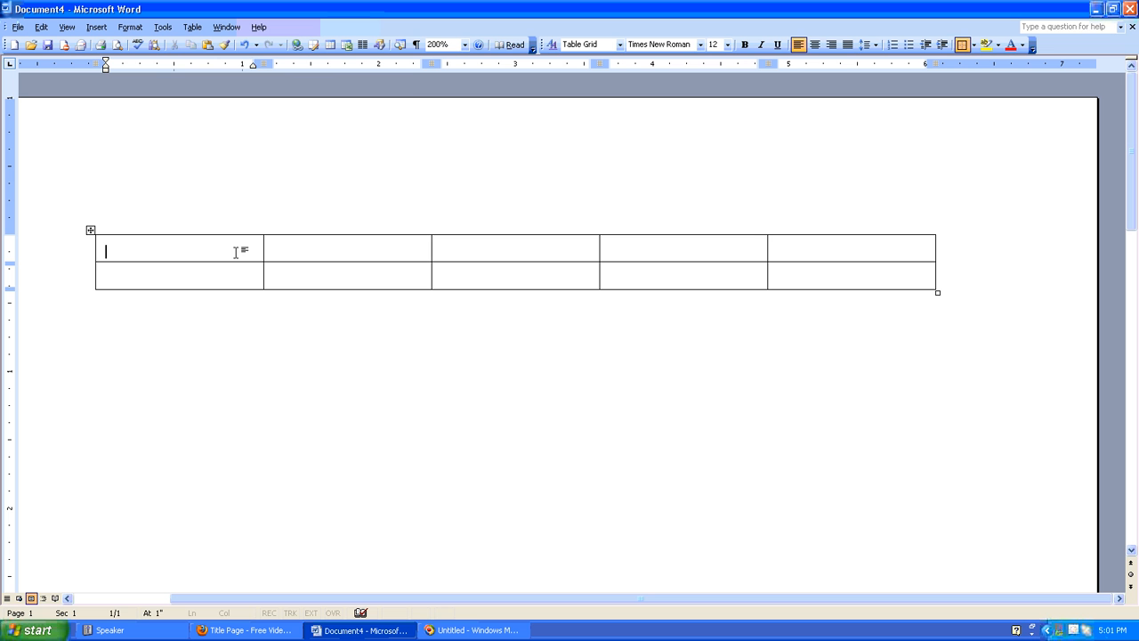
{"action": "left_click", "coordinate": [192, 27]}
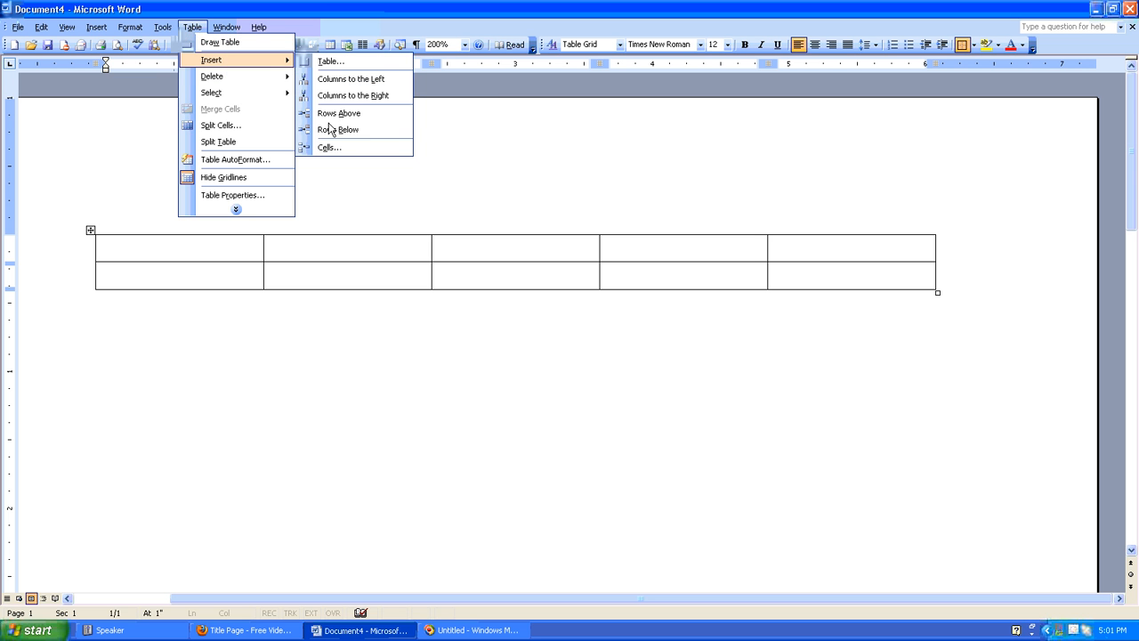
{"action": "left_click", "coordinate": [338, 128]}
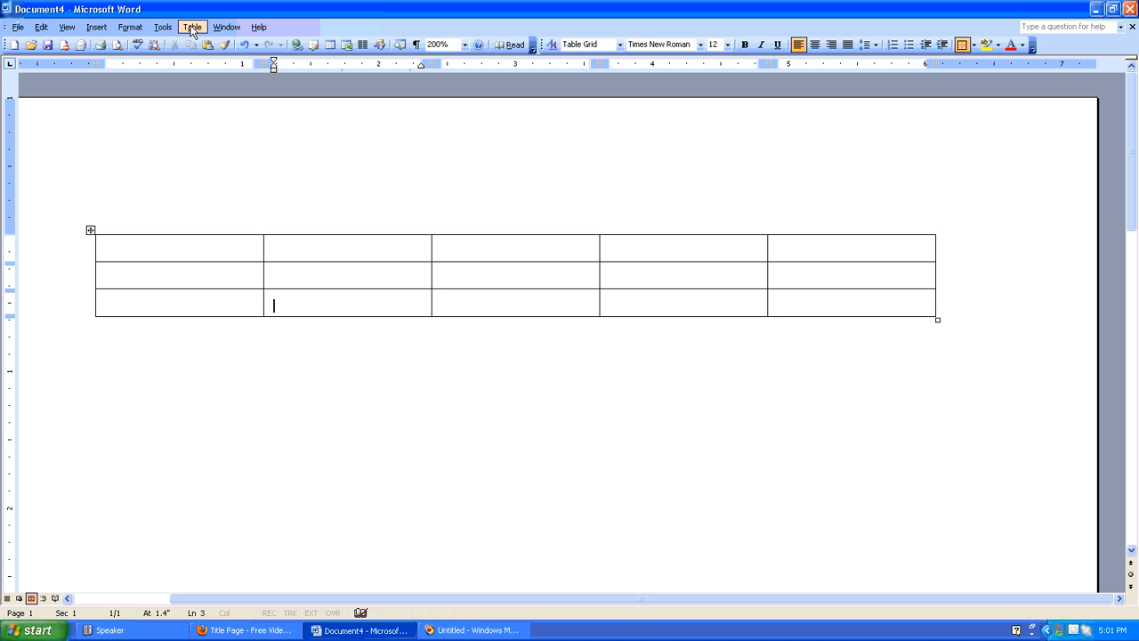
{"action": "left_click", "coordinate": [193, 26]}
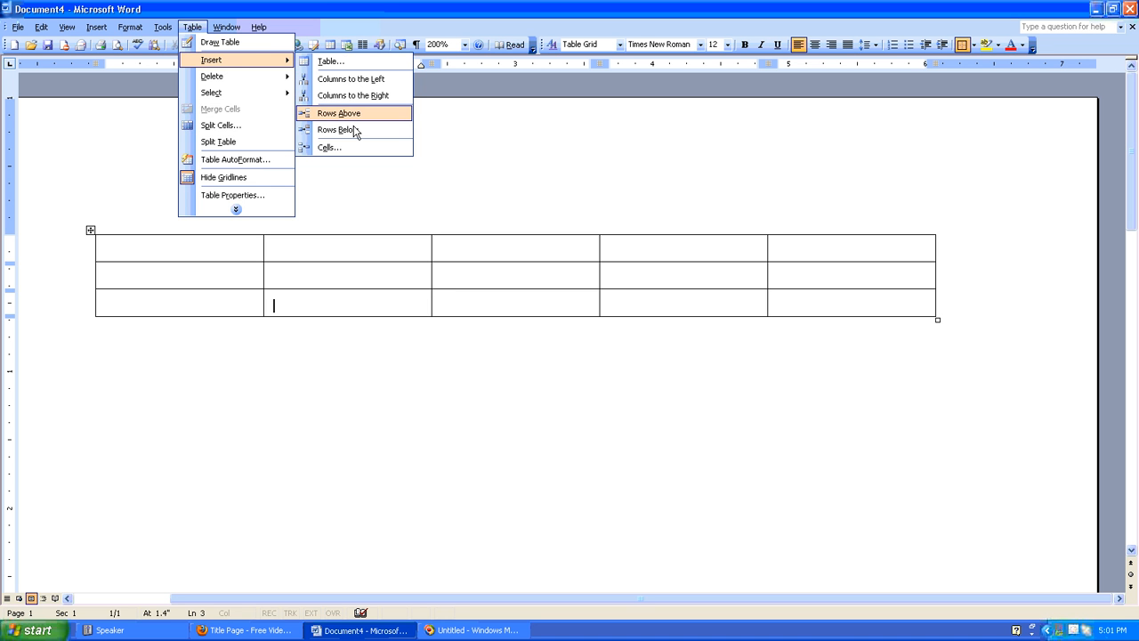
{"action": "left_click", "coordinate": [334, 128]}
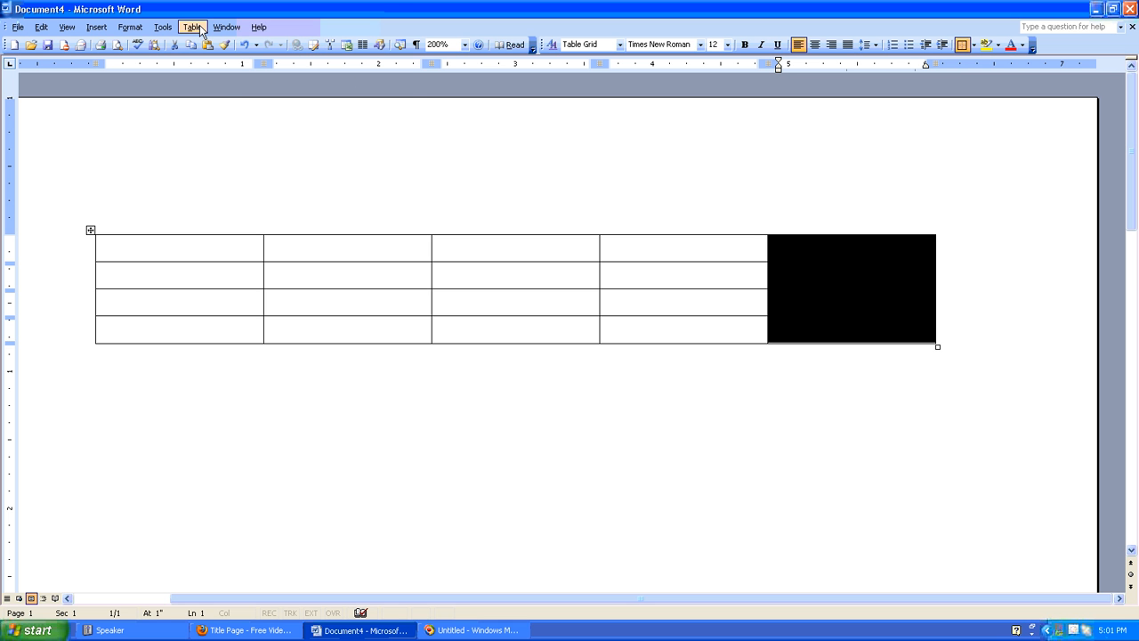
Insert two columns to the right, giving the table seven columns.
{"action": "left_click", "coordinate": [192, 27]}
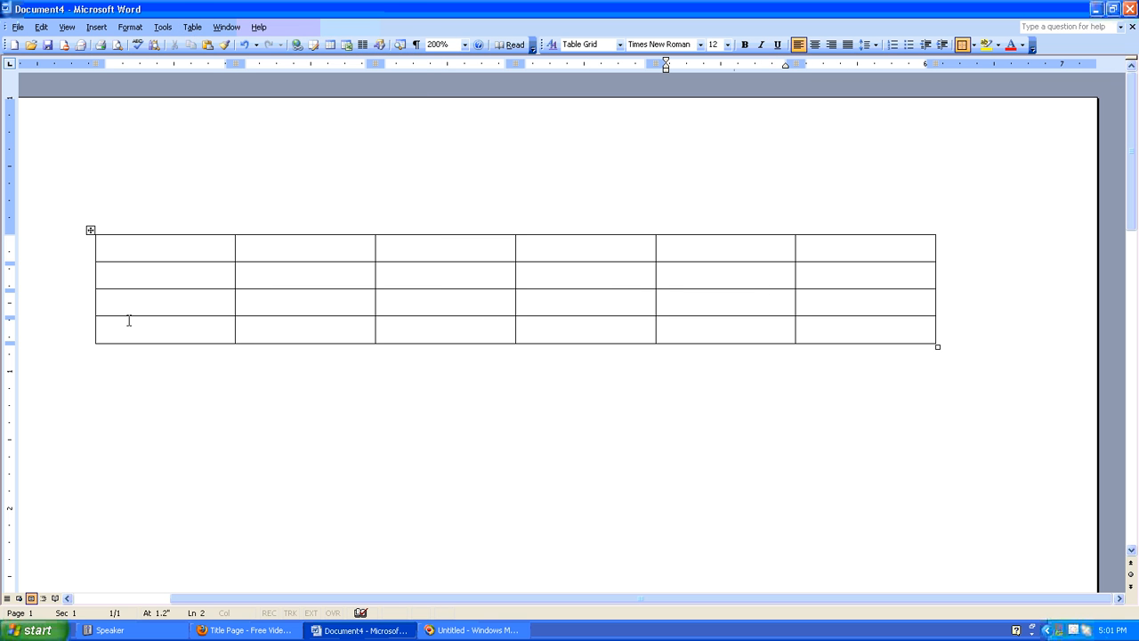
{"action": "left_click", "coordinate": [192, 27]}
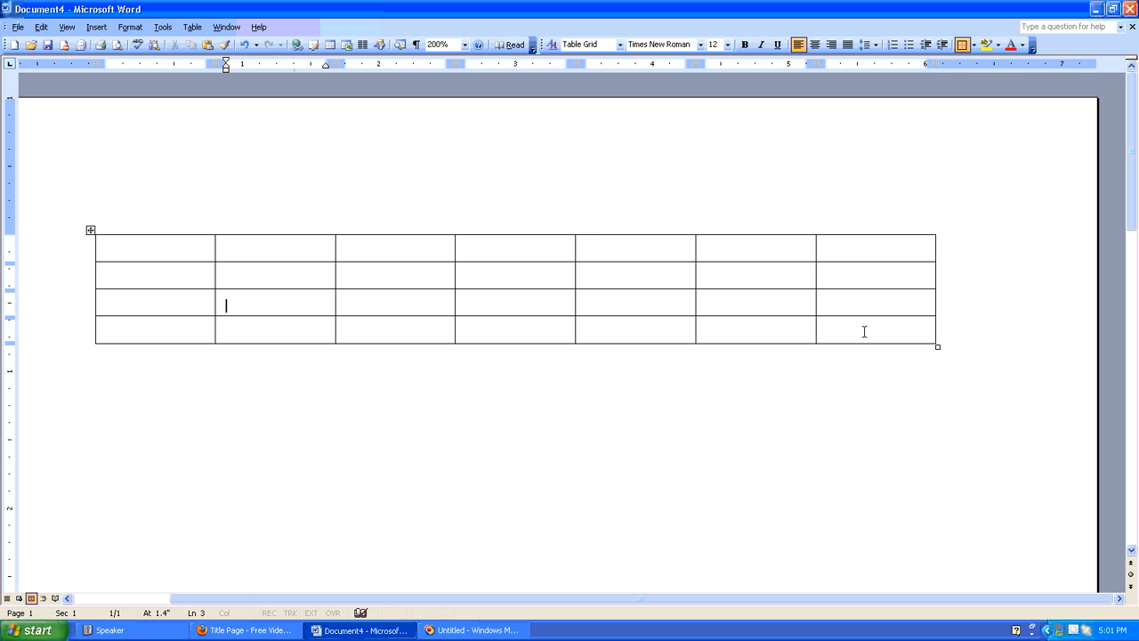
Select and delete the three rightmost columns, leaving a 4x4 table.
{"action": "left_click_drag", "start_coordinate": [596, 246], "coordinate": [925, 341]}
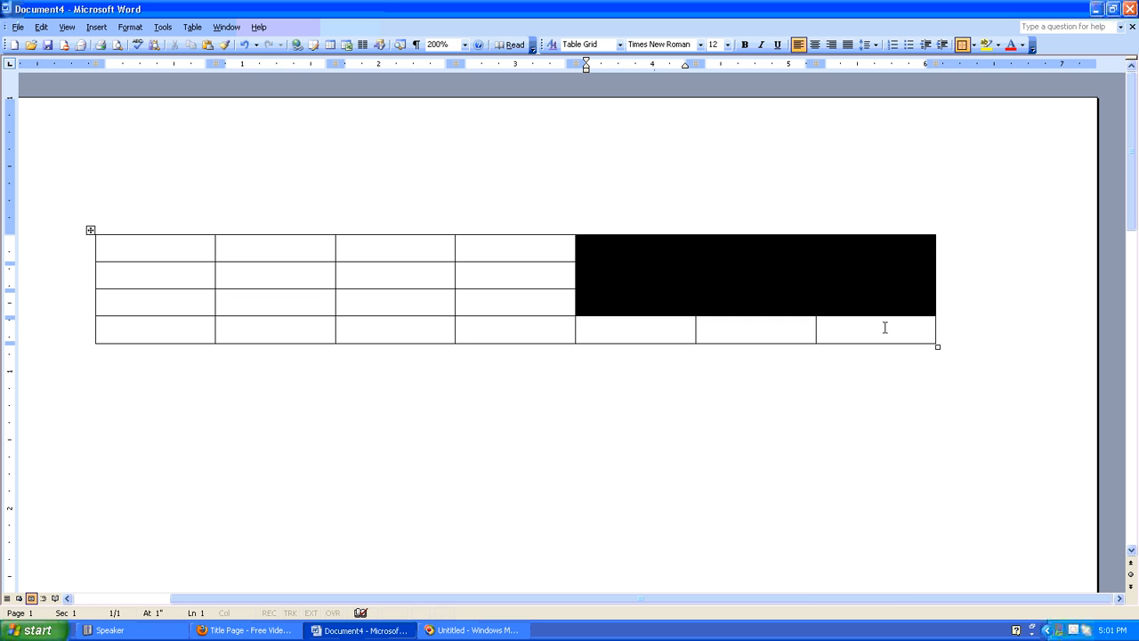
{"action": "left_click", "coordinate": [192, 27]}
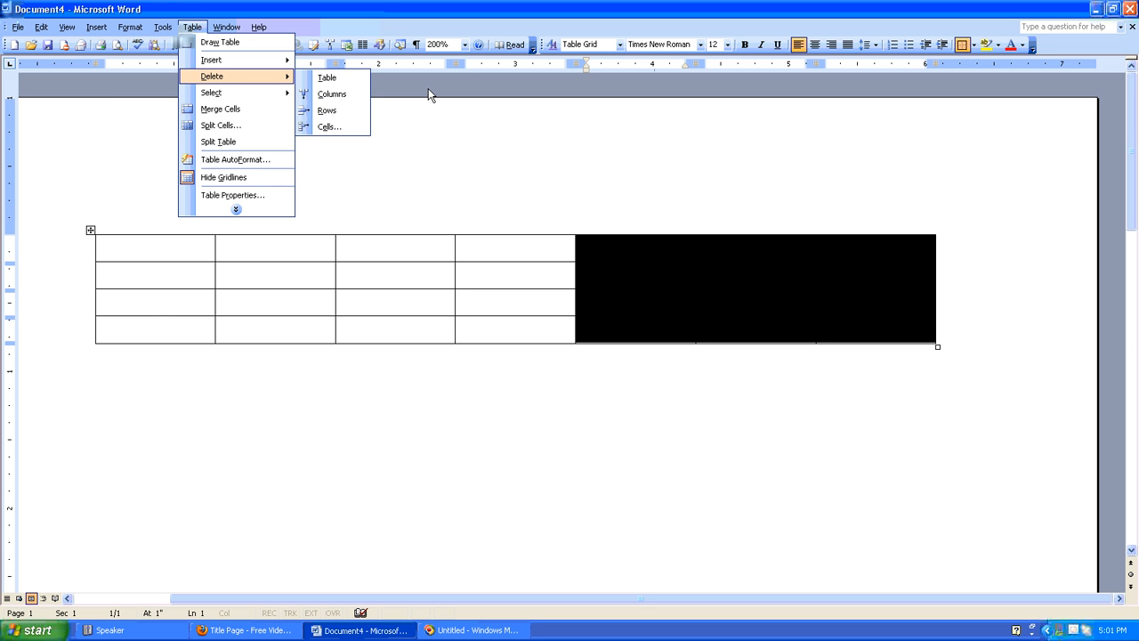
{"action": "left_click", "coordinate": [331, 92]}
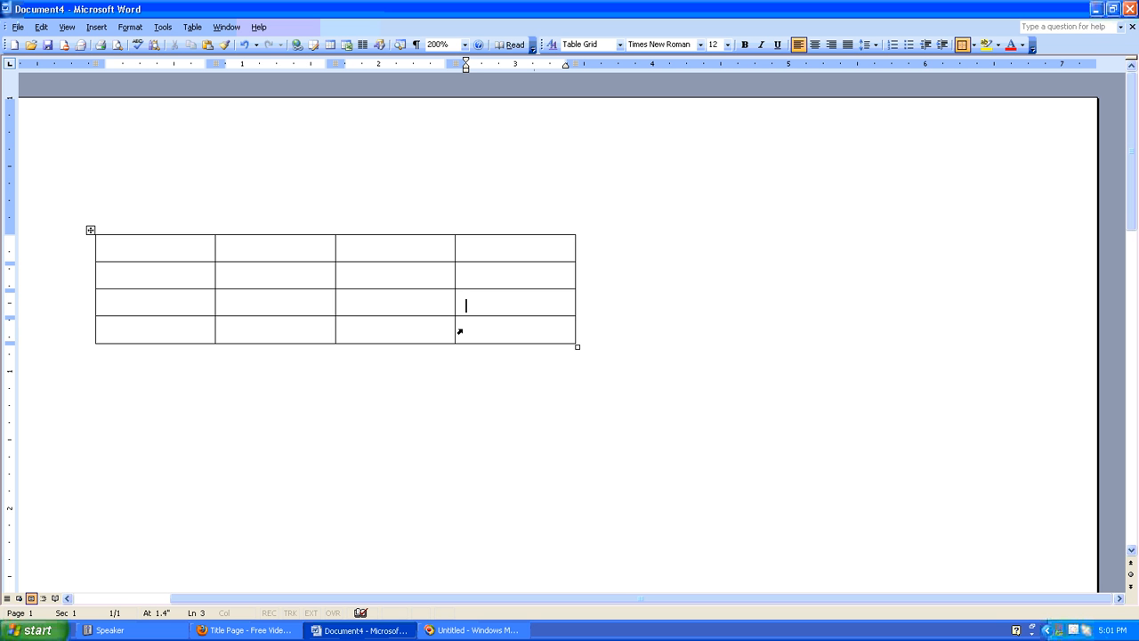
{"action": "mouse_move", "coordinate": [241, 305]}
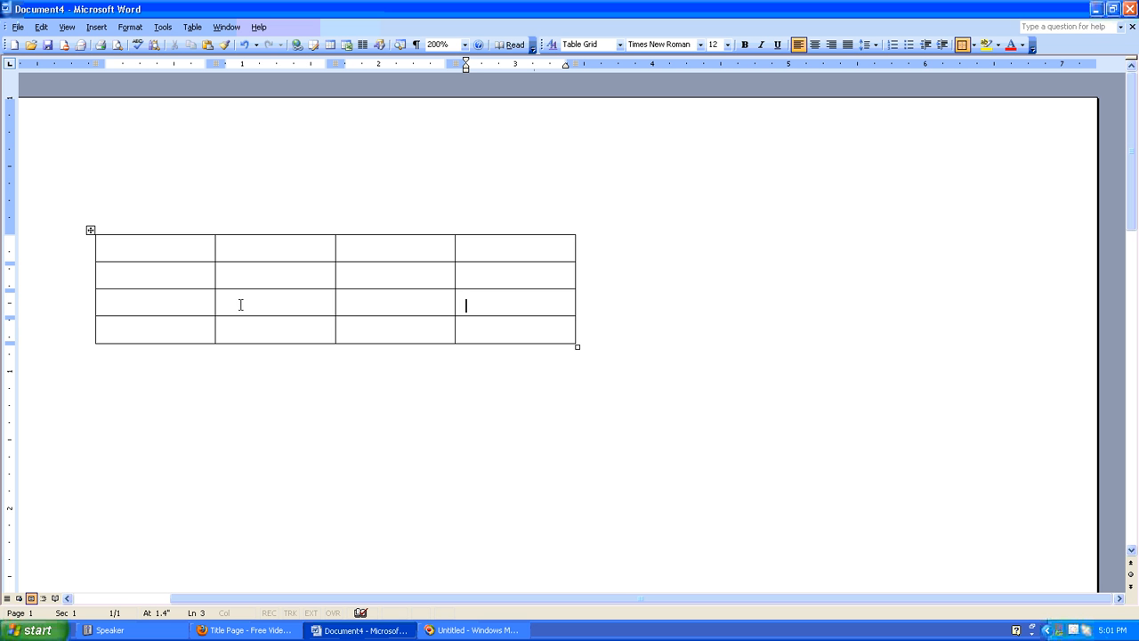
{"action": "mouse_move", "coordinate": [487, 247]}
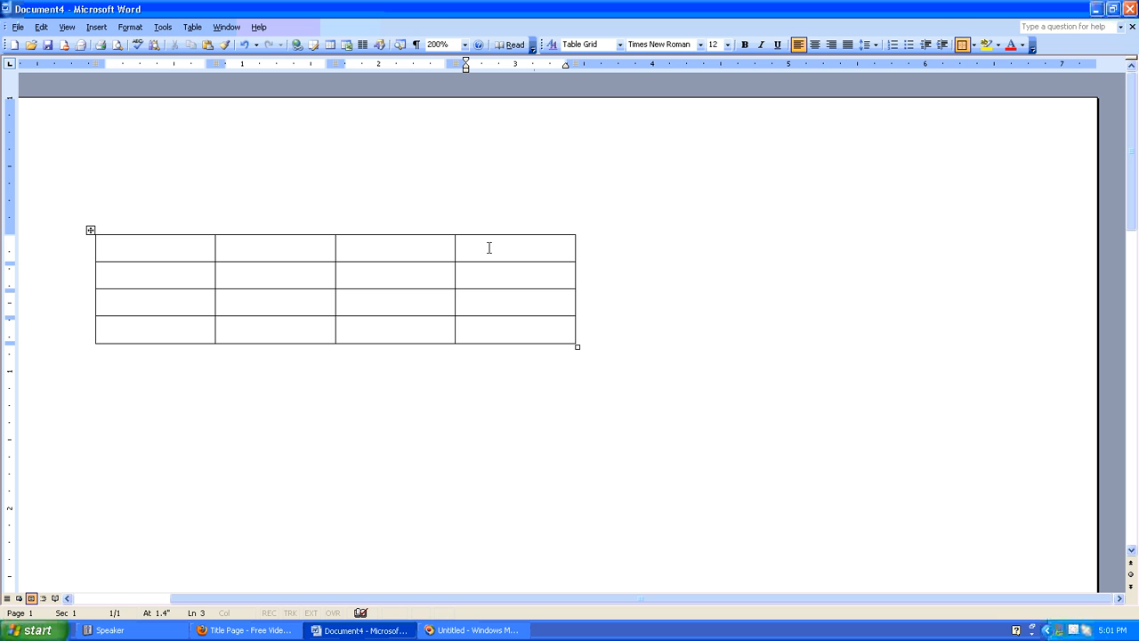
{"action": "mouse_move", "coordinate": [554, 247]}
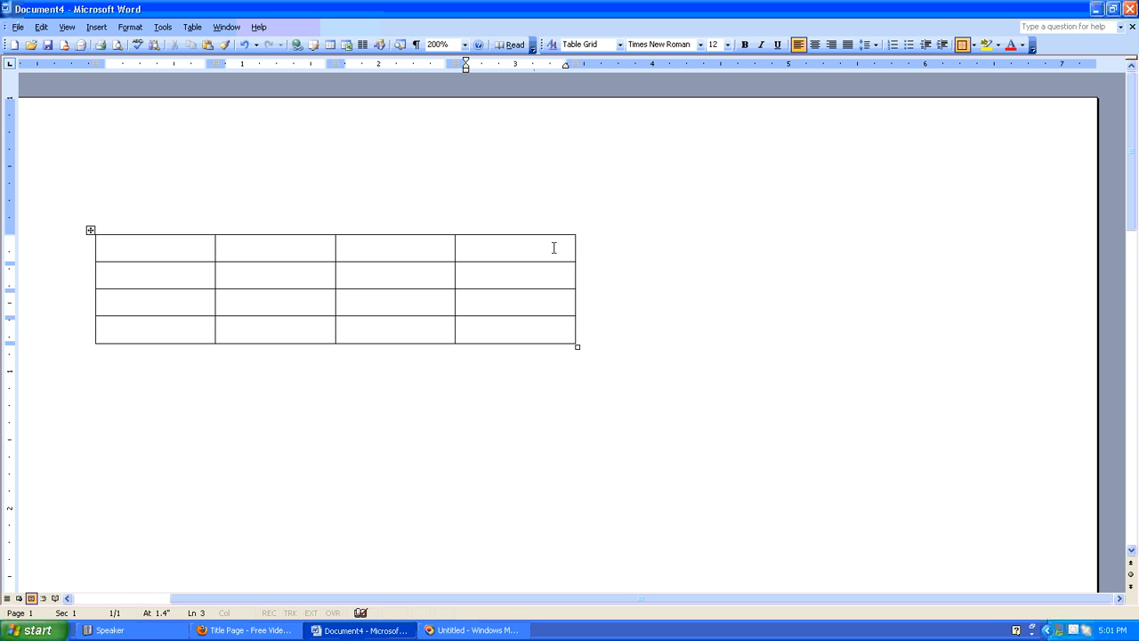
Merge the top row into one full-width cell and place the cursor in it.
{"action": "left_click", "coordinate": [103, 247]}
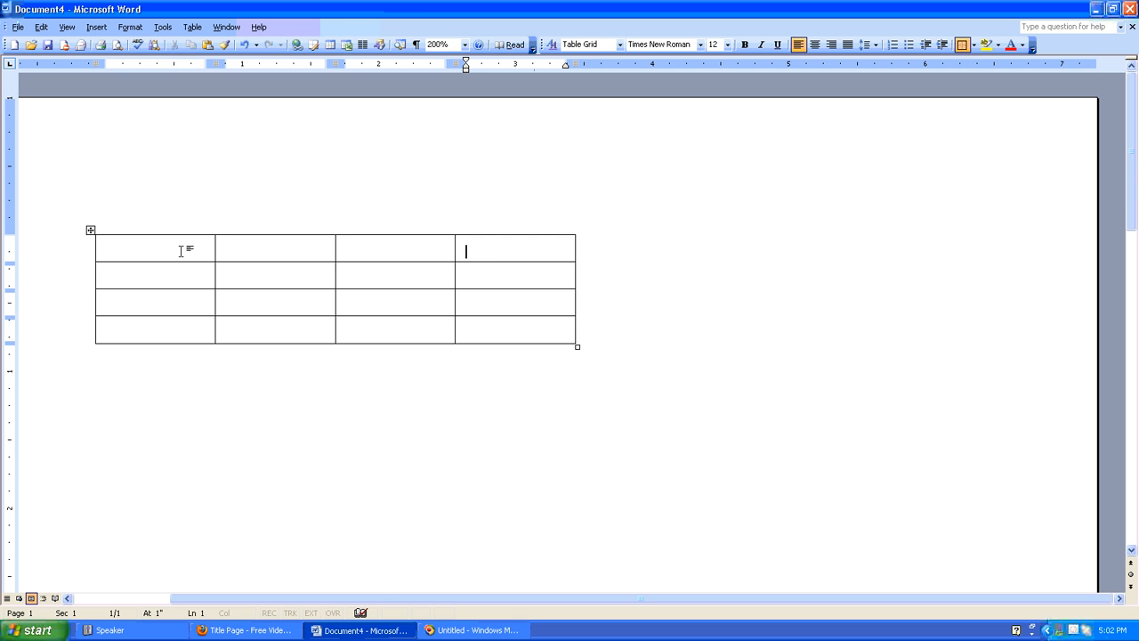
{"action": "left_click", "coordinate": [193, 26]}
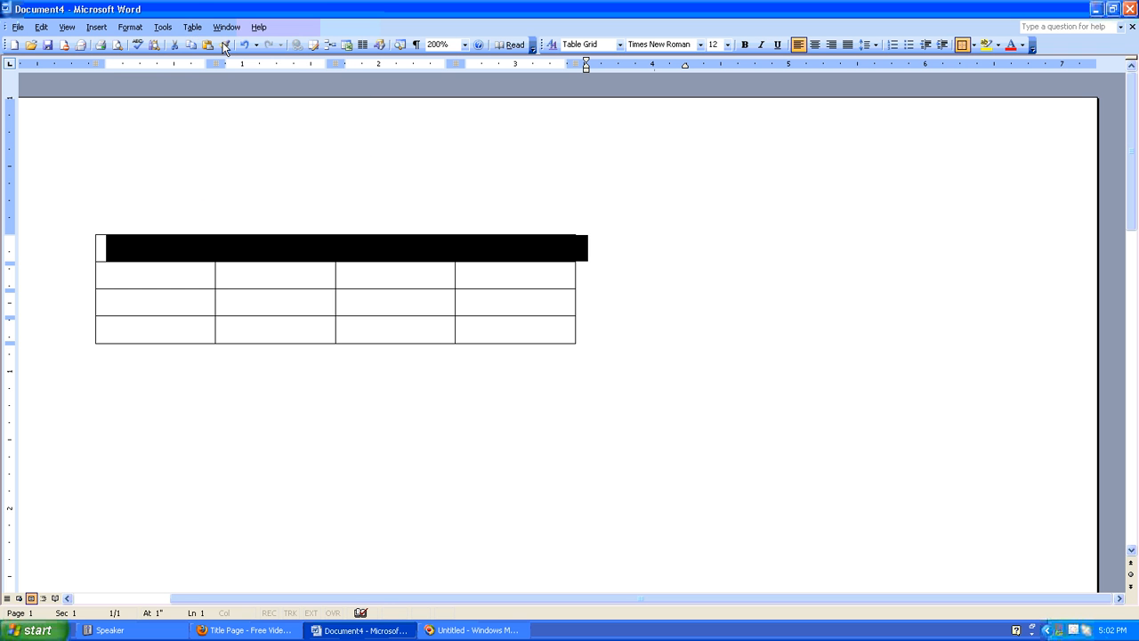
{"action": "left_click", "coordinate": [192, 26]}
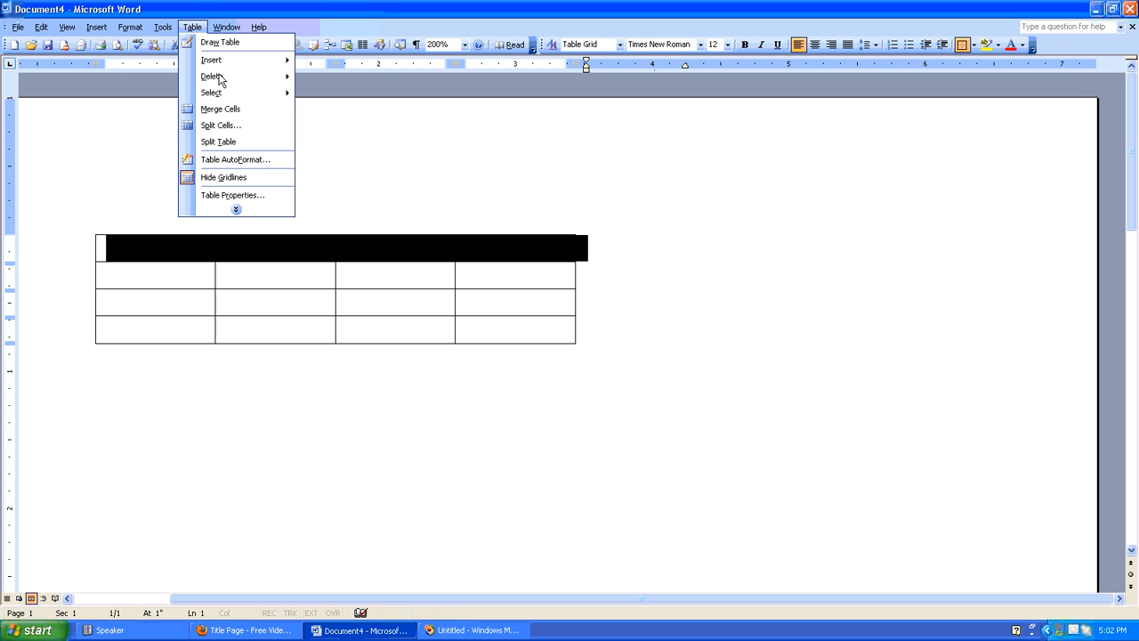
{"action": "mouse_move", "coordinate": [221, 109]}
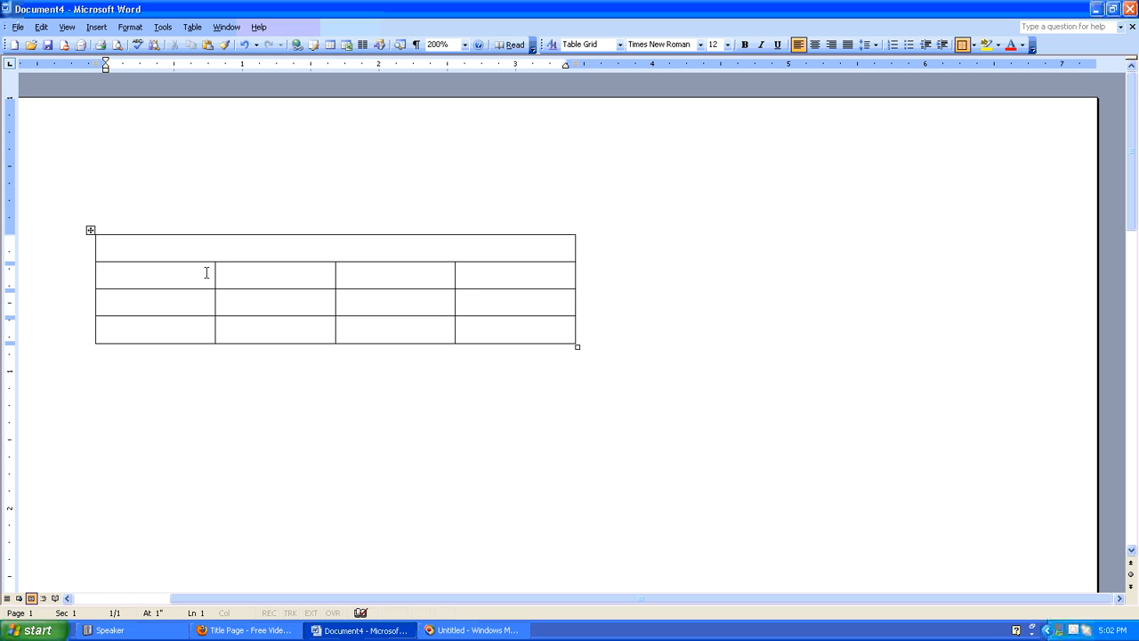
{"action": "left_click", "coordinate": [107, 249]}
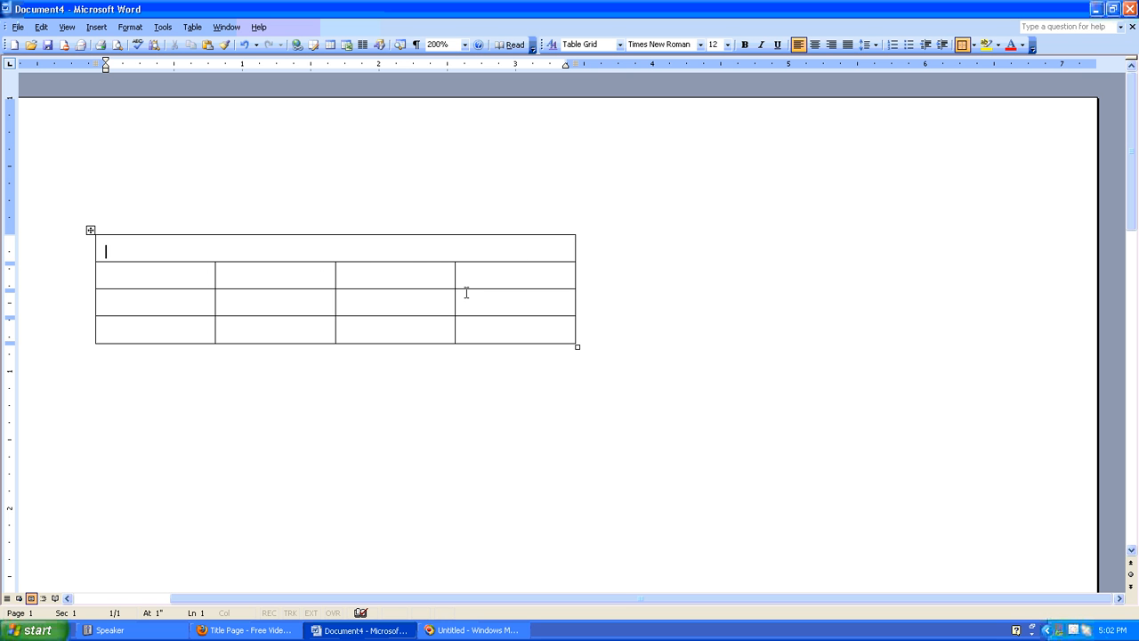
{"action": "mouse_move", "coordinate": [459, 295]}
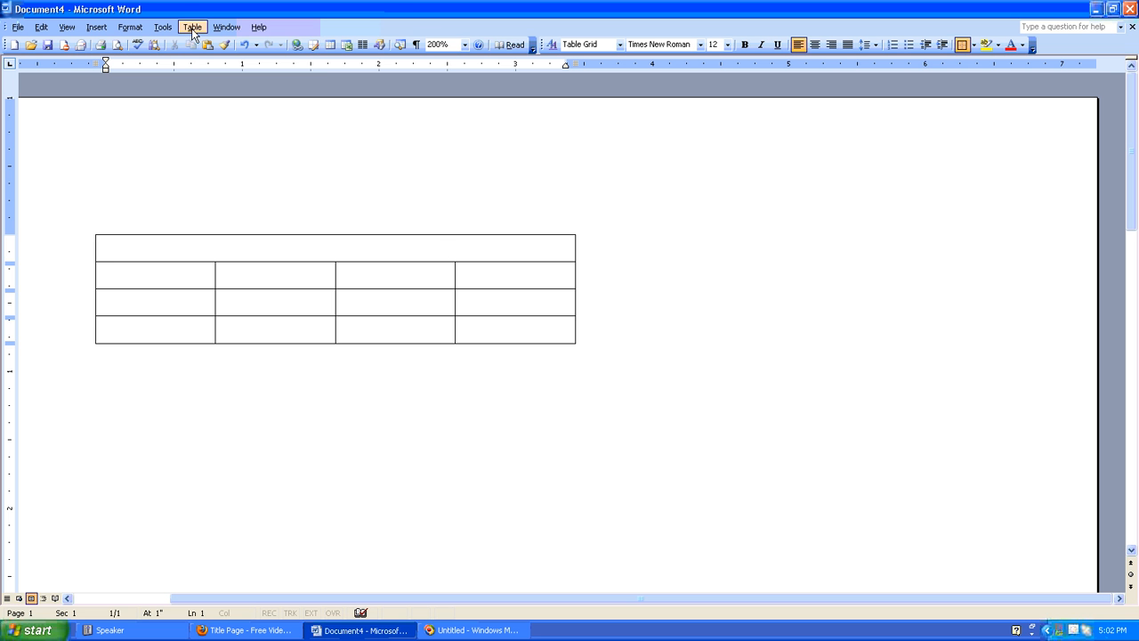
Select and delete the merged top row, leaving 4 columns by 3 rows.
{"action": "left_click", "coordinate": [192, 27]}
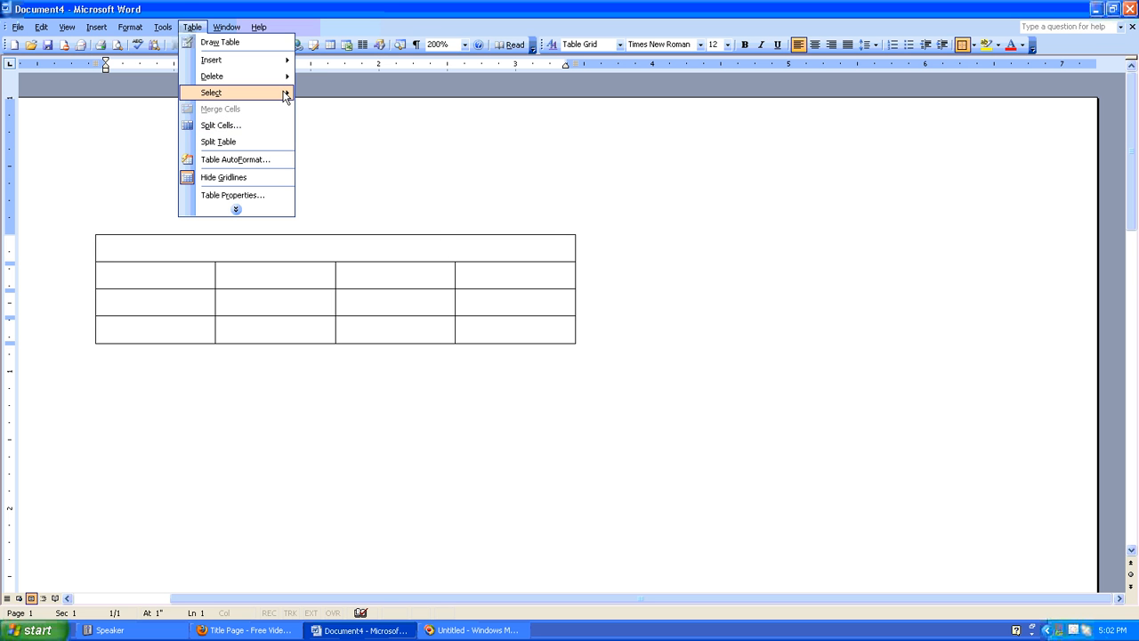
{"action": "left_click", "coordinate": [210, 93]}
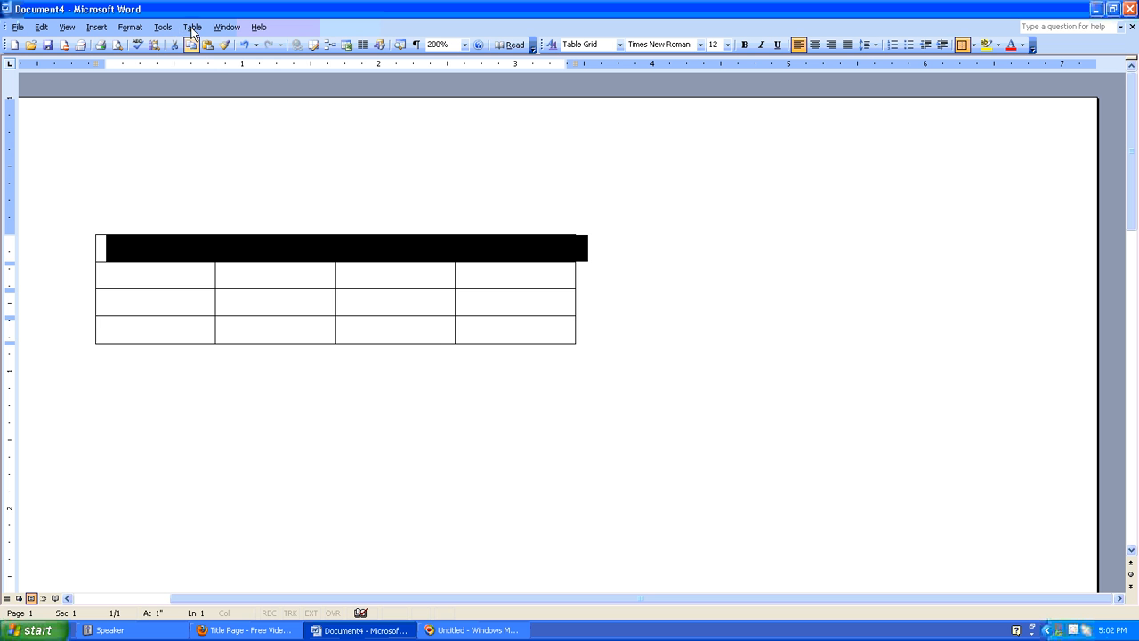
{"action": "left_click", "coordinate": [192, 26]}
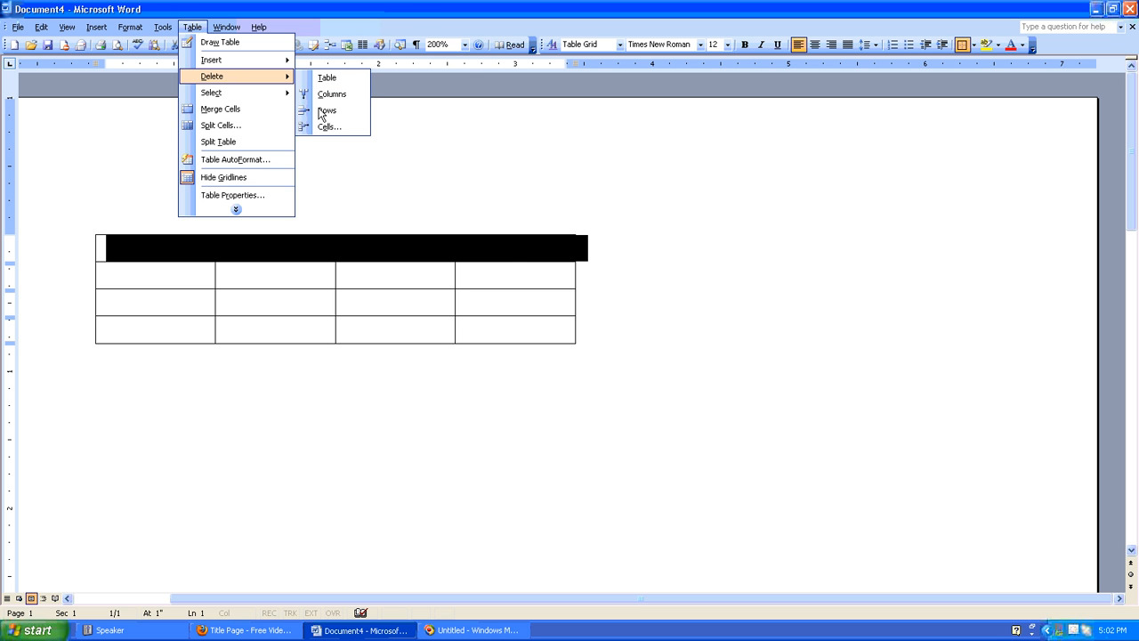
{"action": "left_click", "coordinate": [328, 110]}
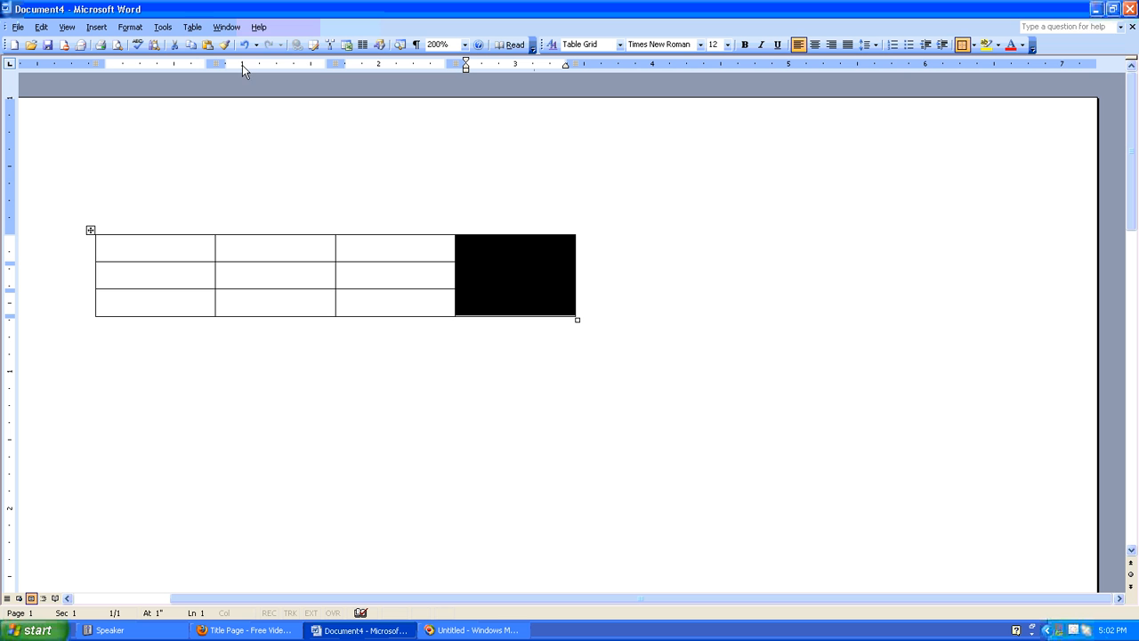
Merge the lower two cells of the rightmost column into one tall cell.
{"action": "left_click", "coordinate": [192, 27]}
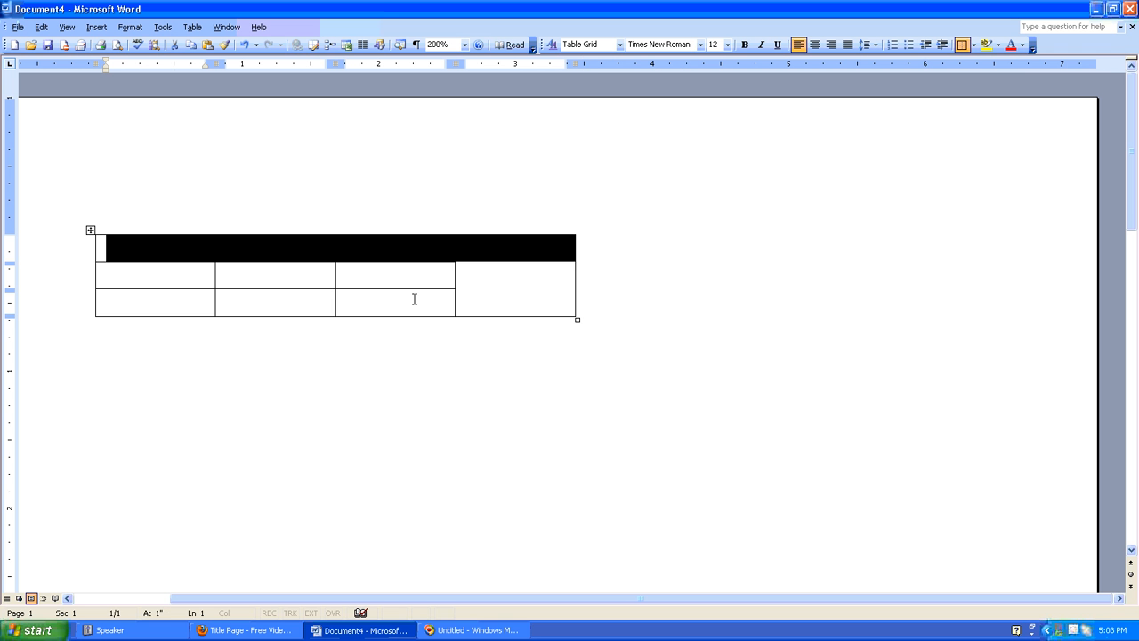
Close the document without saving and bring up Insert Table in a fresh blank document.
{"action": "left_click", "coordinate": [1132, 9]}
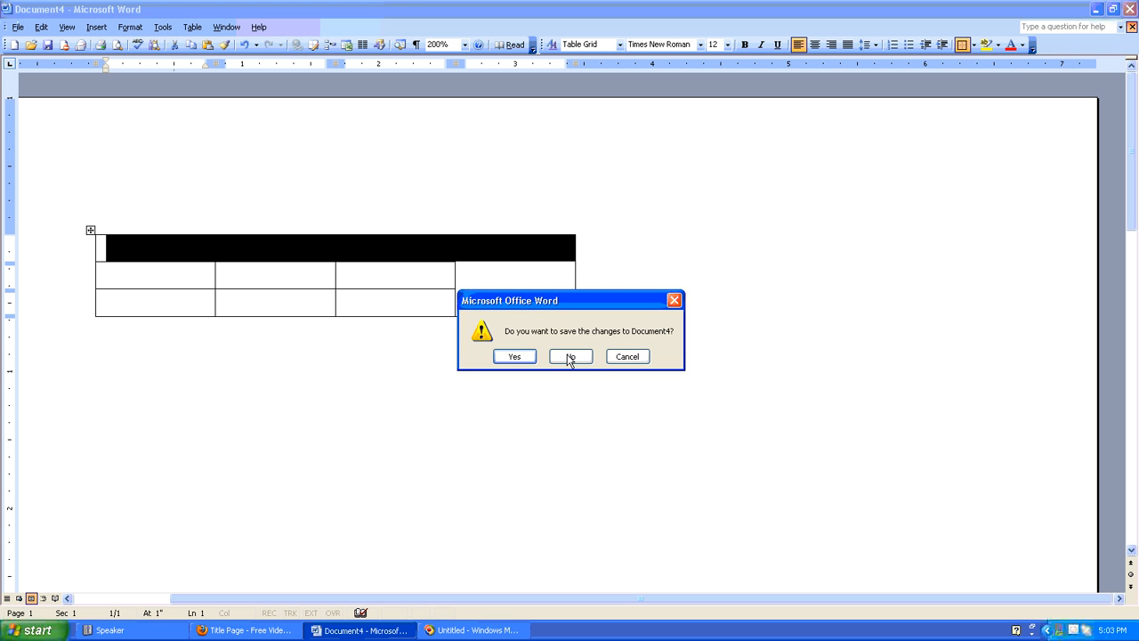
{"action": "left_click", "coordinate": [569, 356]}
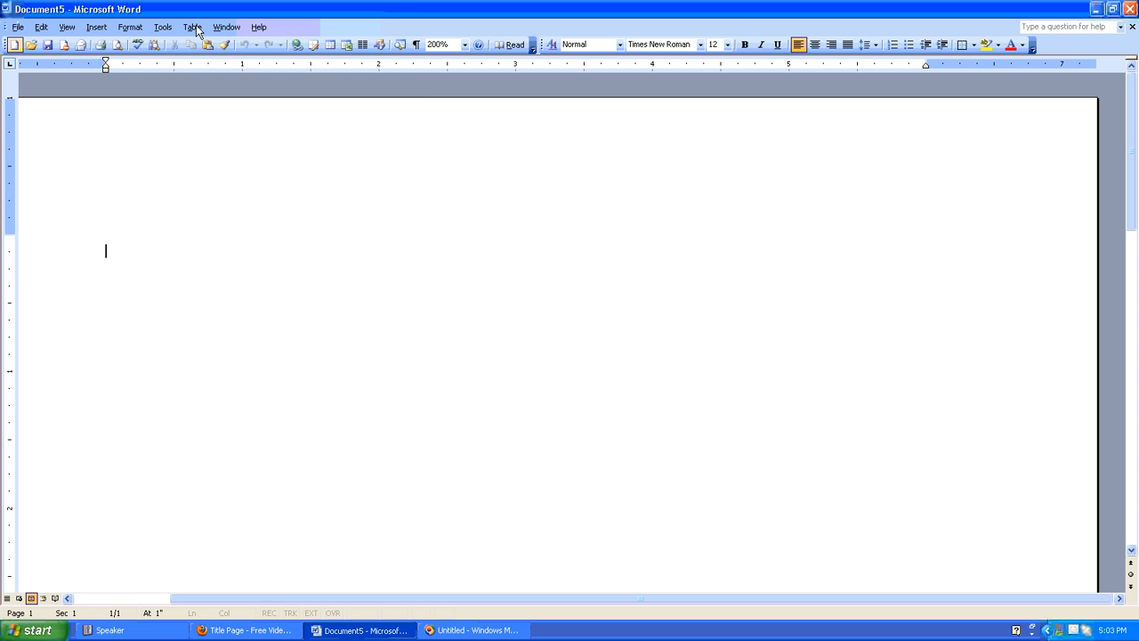
{"action": "left_click", "coordinate": [193, 26]}
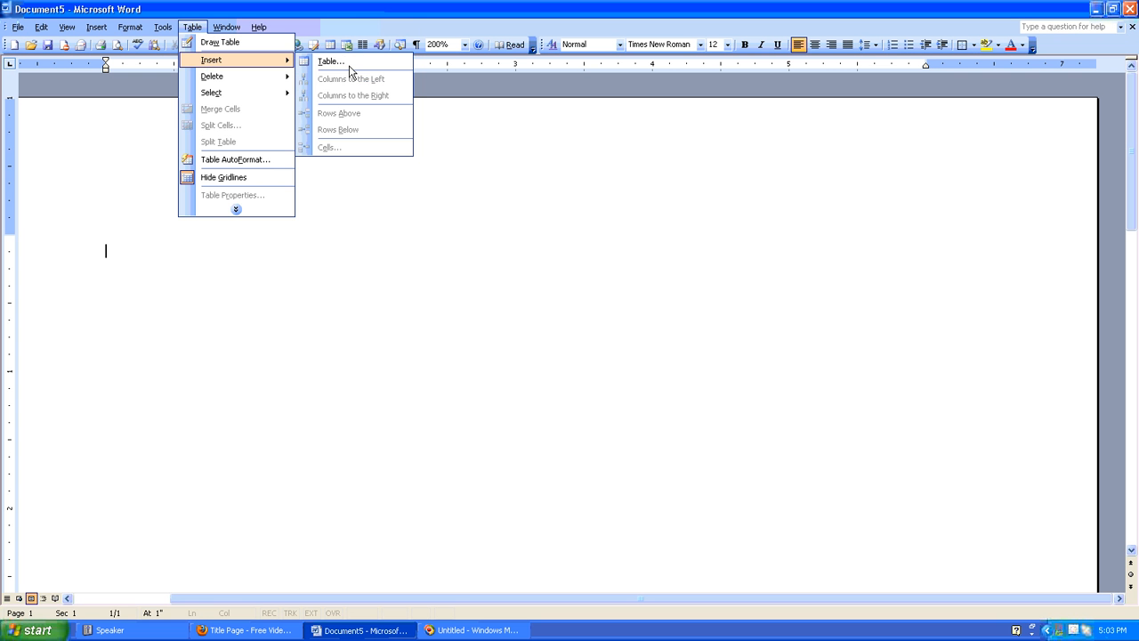
{"action": "left_click", "coordinate": [331, 60]}
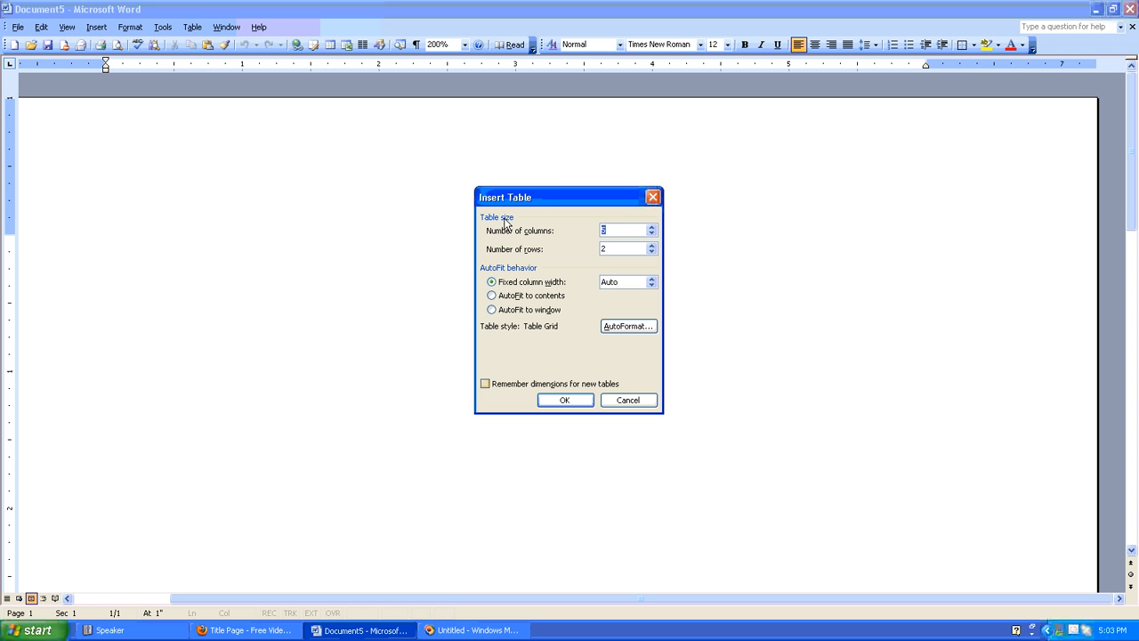
{"action": "mouse_move", "coordinate": [598, 358]}
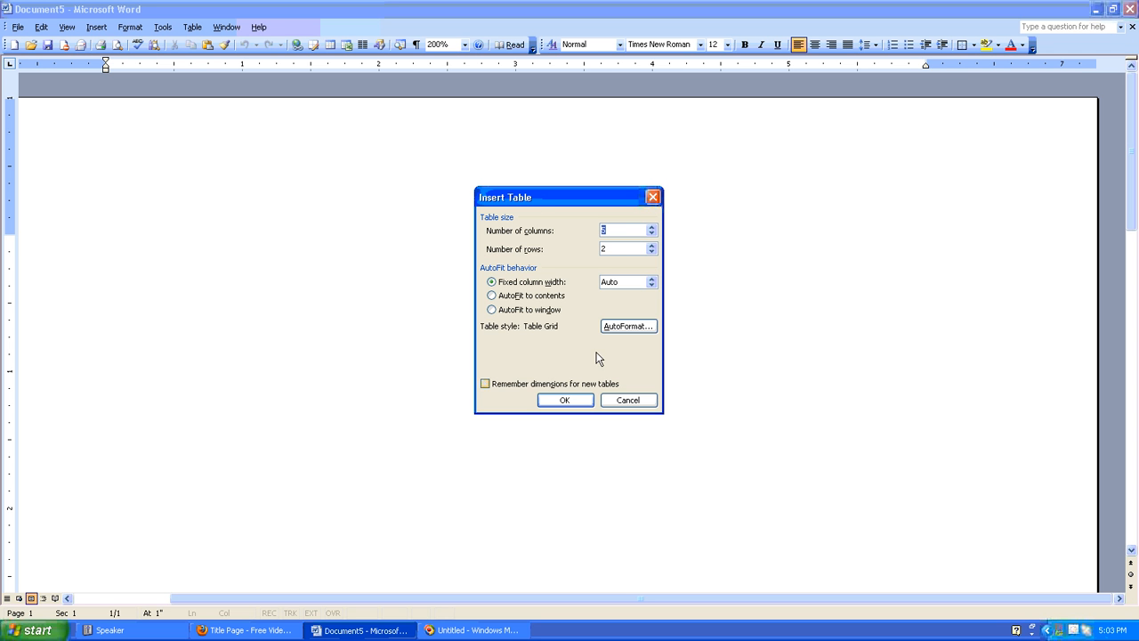
In AutoFormat, preview styles and choose Table Classic 3 with its dark blue heading row.
{"action": "left_click", "coordinate": [626, 326]}
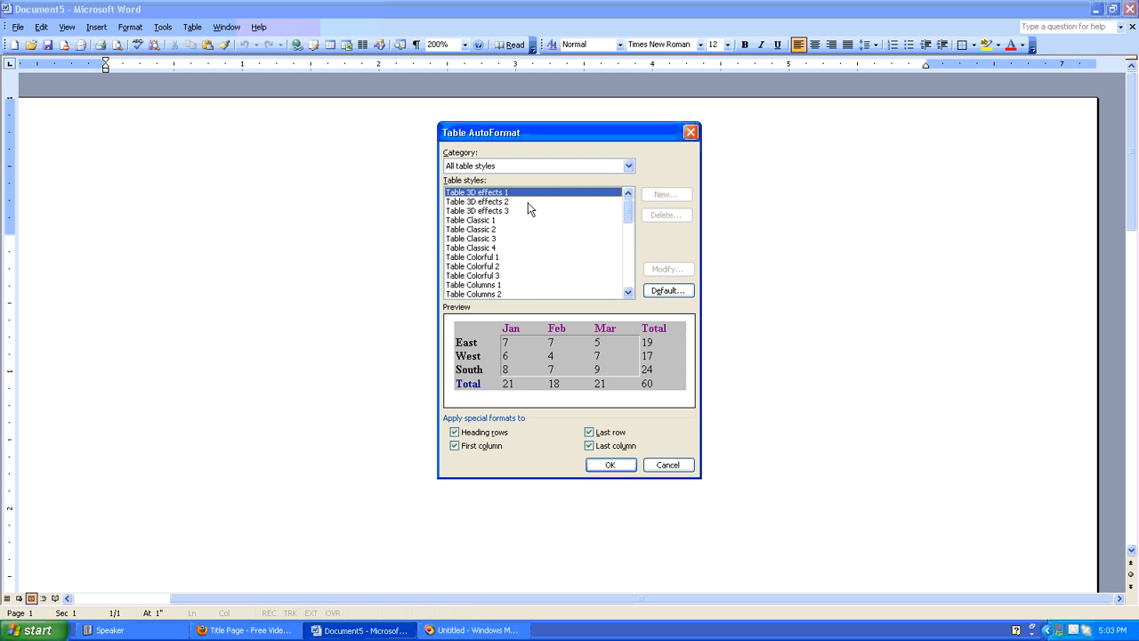
{"action": "left_click", "coordinate": [477, 210]}
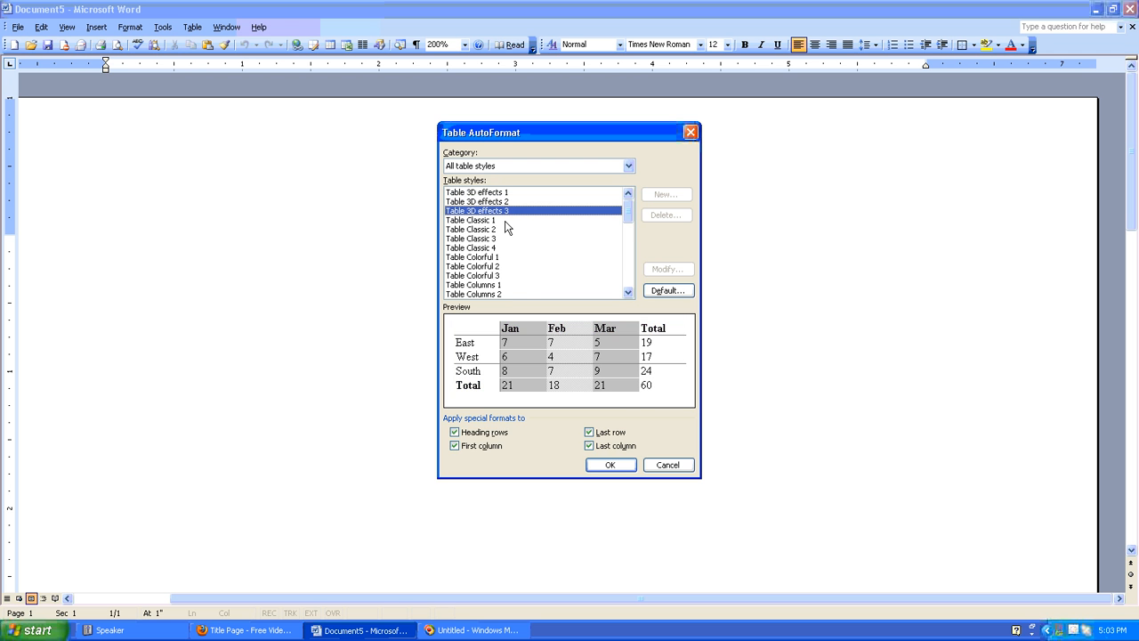
{"action": "left_click", "coordinate": [472, 228]}
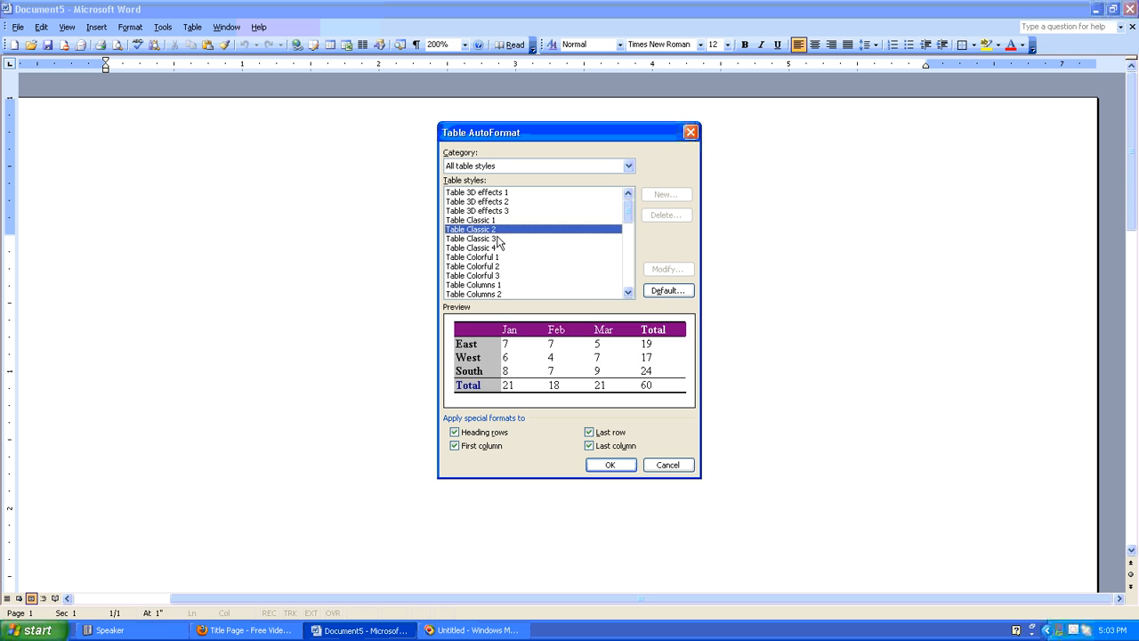
{"action": "left_click", "coordinate": [474, 239]}
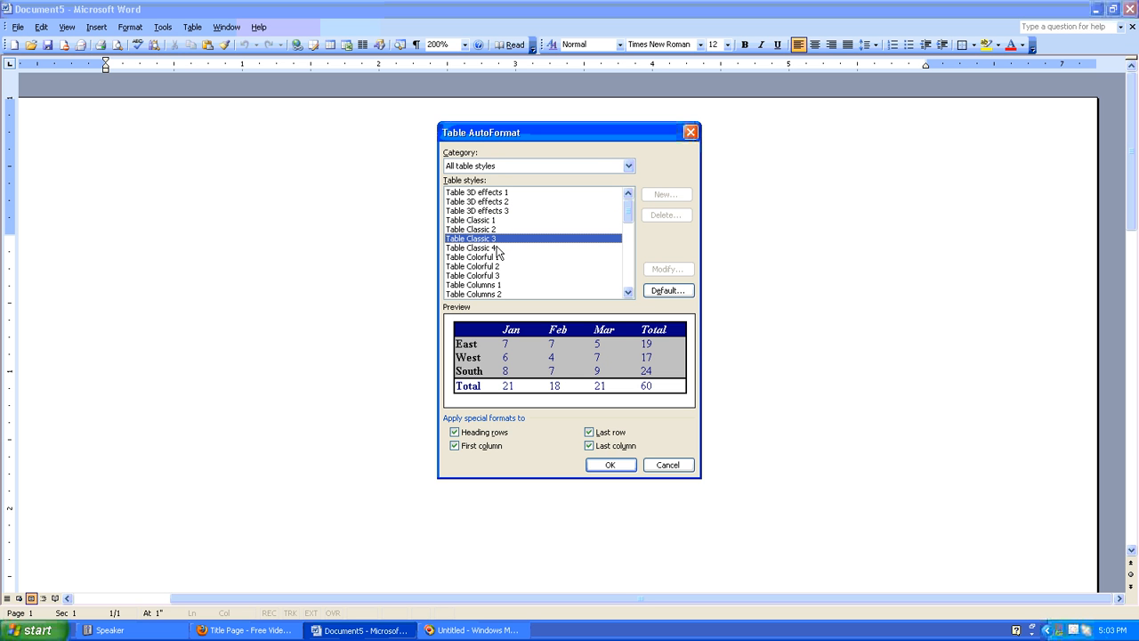
{"action": "mouse_move", "coordinate": [471, 251]}
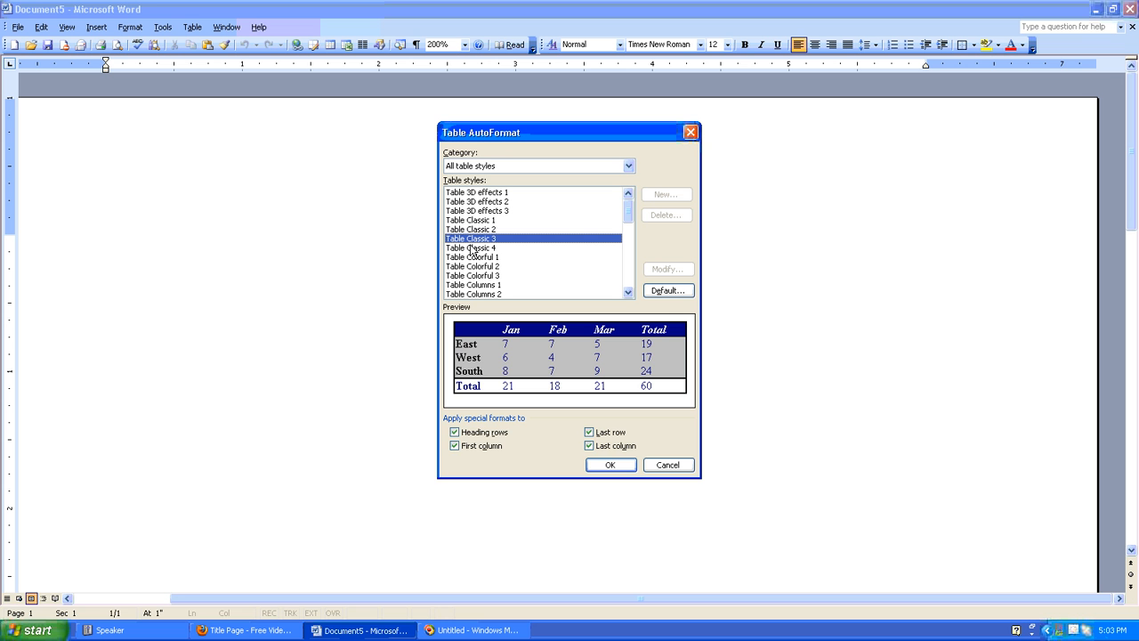
{"action": "mouse_move", "coordinate": [470, 441]}
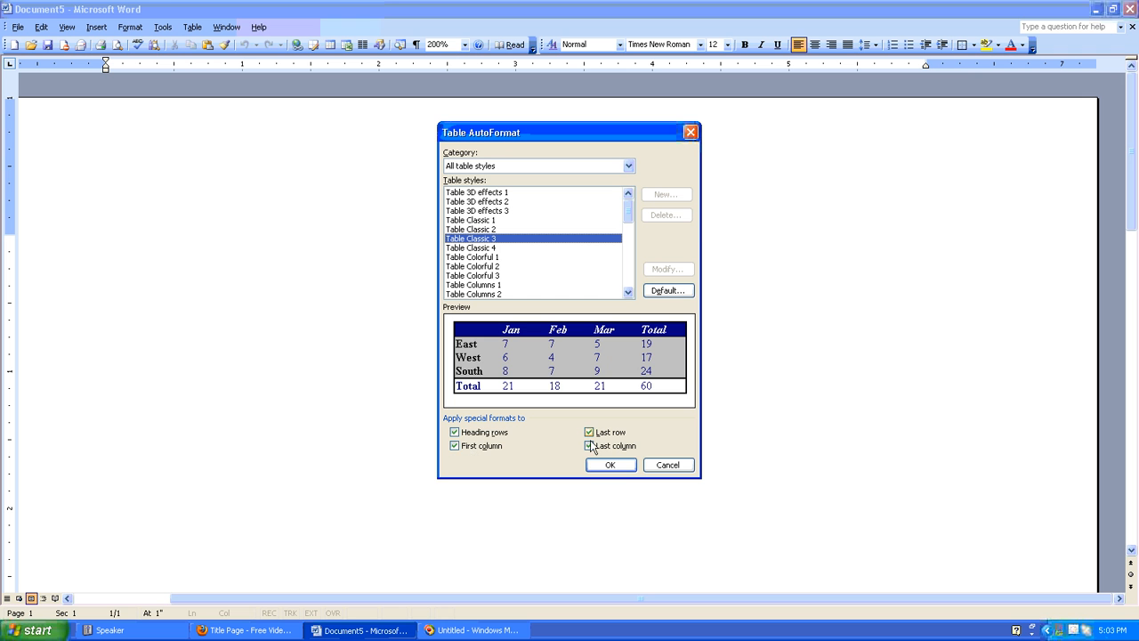
Toggle the 'Apply special formats to' options, leave them checked, and confirm to insert the table.
{"action": "left_click", "coordinate": [587, 445]}
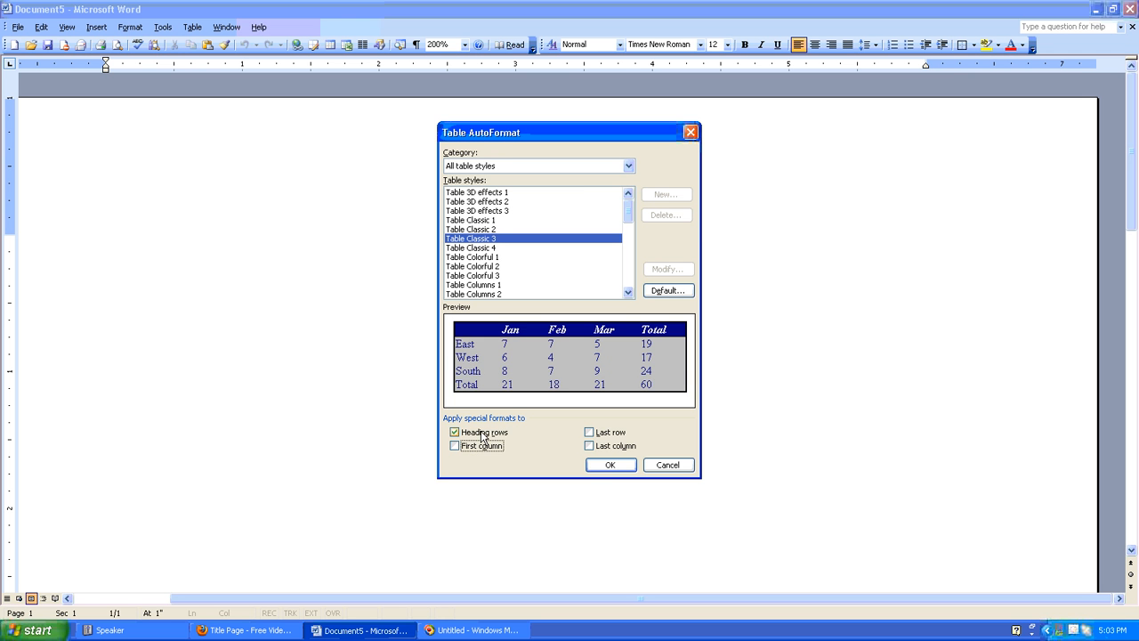
{"action": "left_click", "coordinate": [455, 432]}
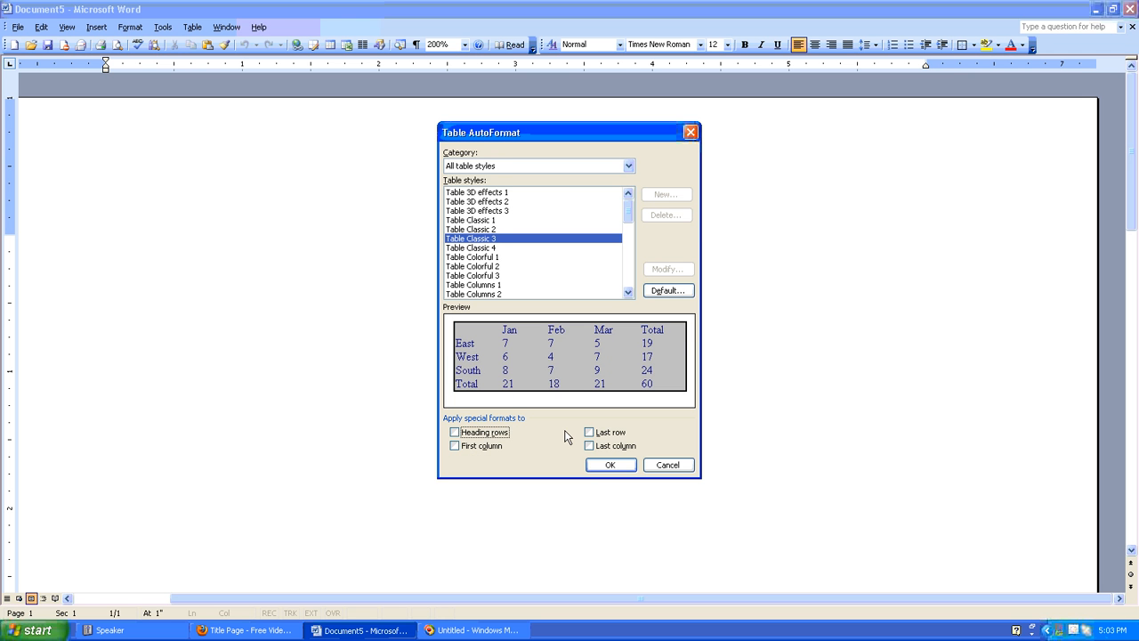
{"action": "mouse_move", "coordinate": [548, 437]}
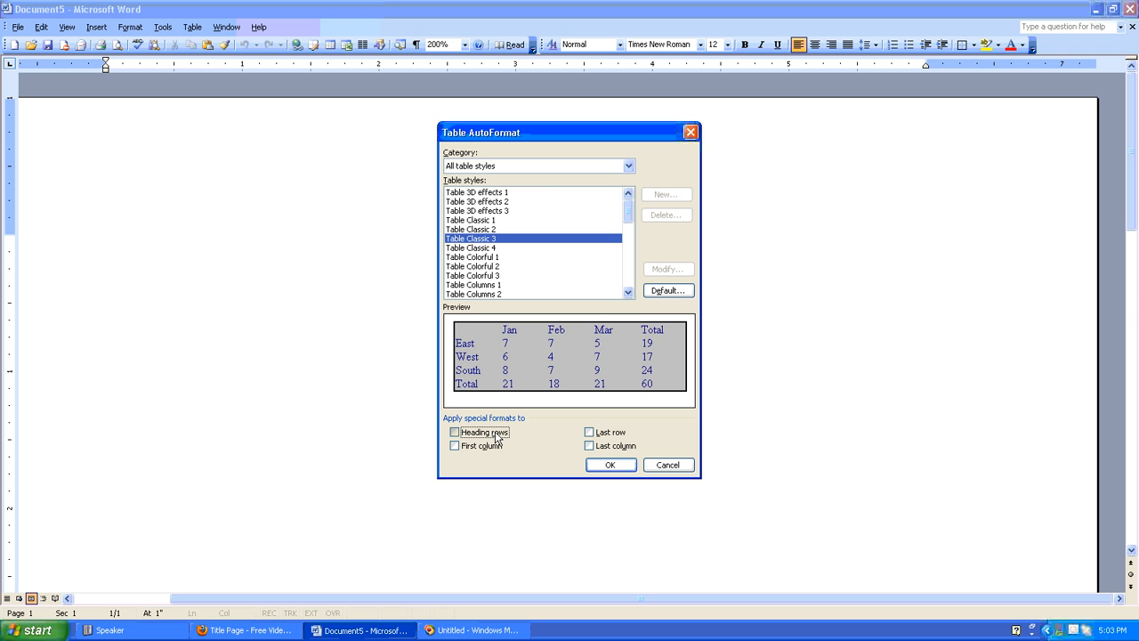
{"action": "left_click", "coordinate": [455, 432]}
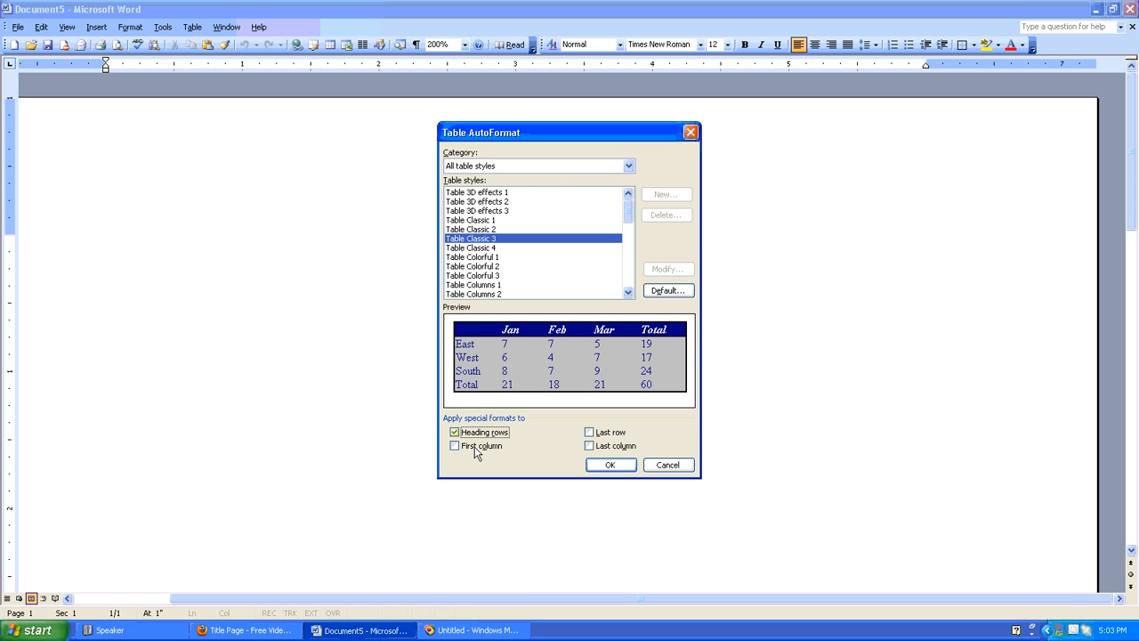
{"action": "left_click", "coordinate": [456, 432]}
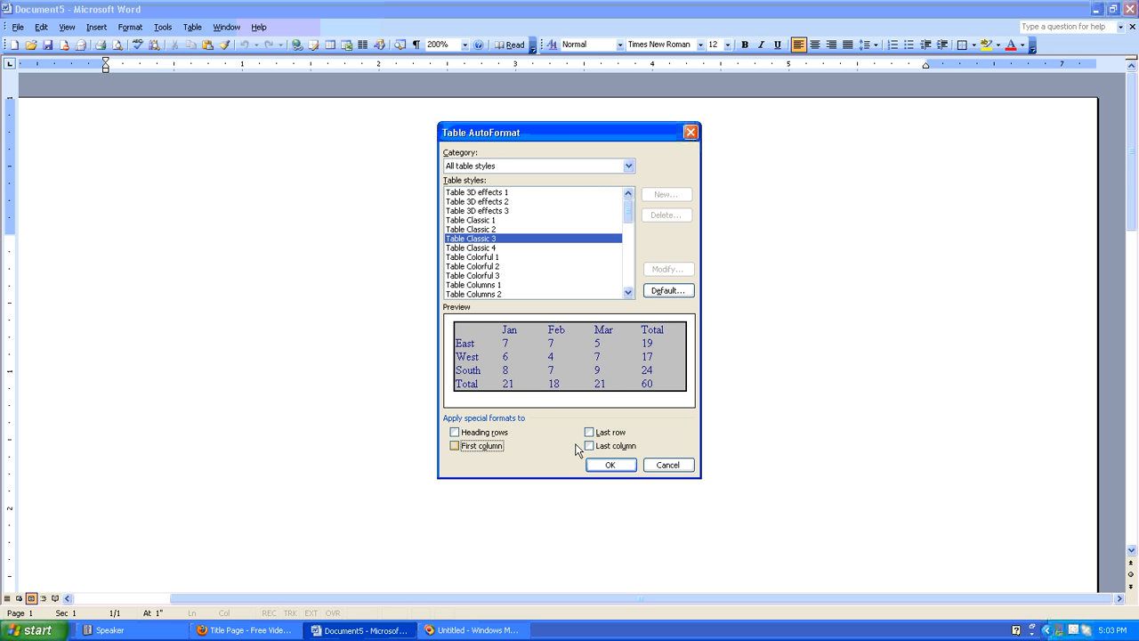
{"action": "left_click", "coordinate": [587, 433]}
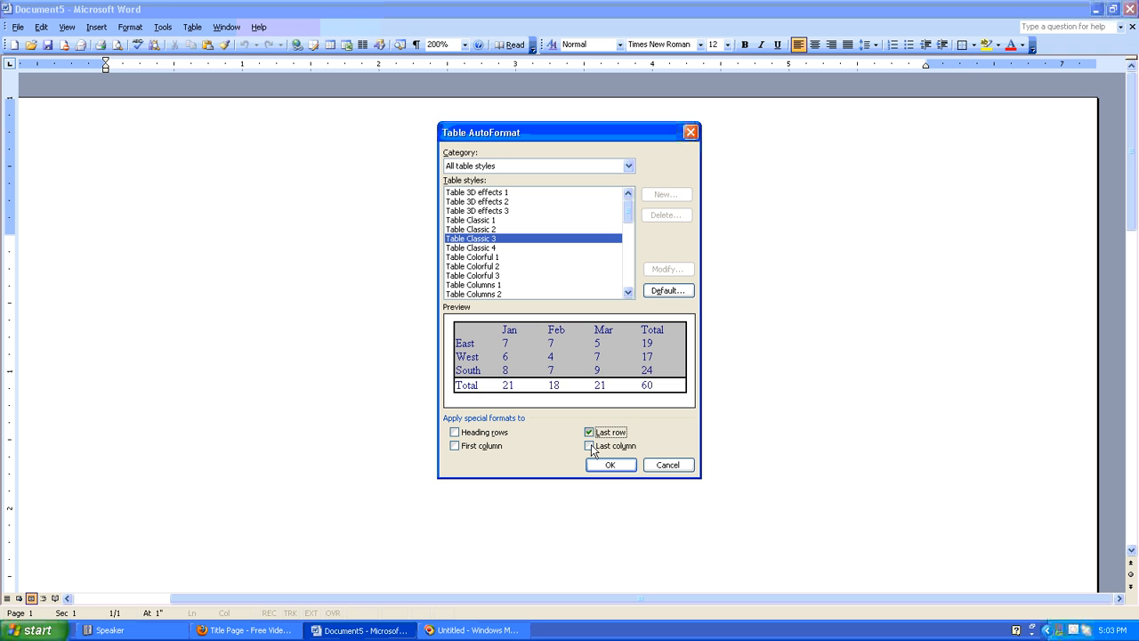
{"action": "left_click", "coordinate": [587, 445]}
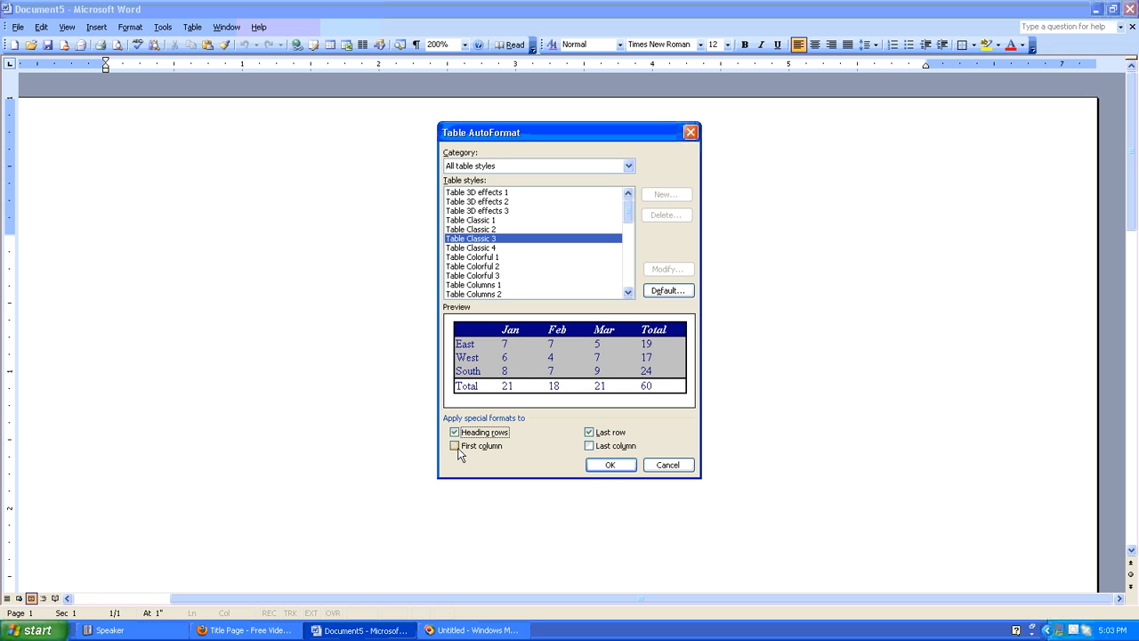
{"action": "left_click", "coordinate": [588, 445]}
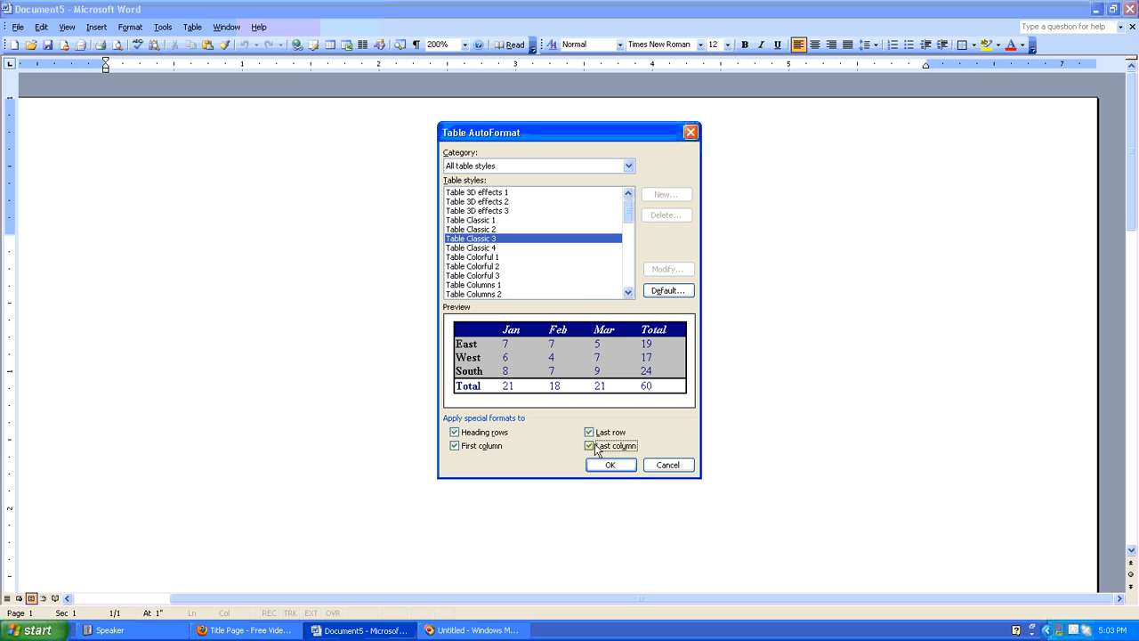
{"action": "left_click", "coordinate": [608, 464]}
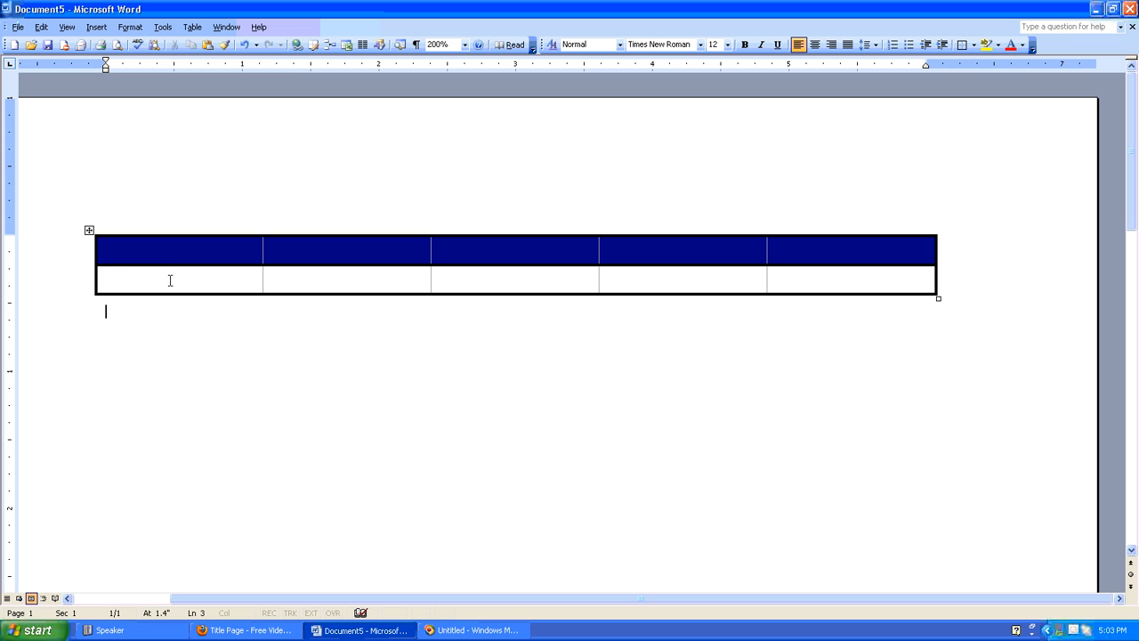
Enter the weekday headings Mon, Tues, Wed, Thurs, Fri across the heading row, then switch to the lesson page.
{"action": "left_click", "coordinate": [168, 253]}
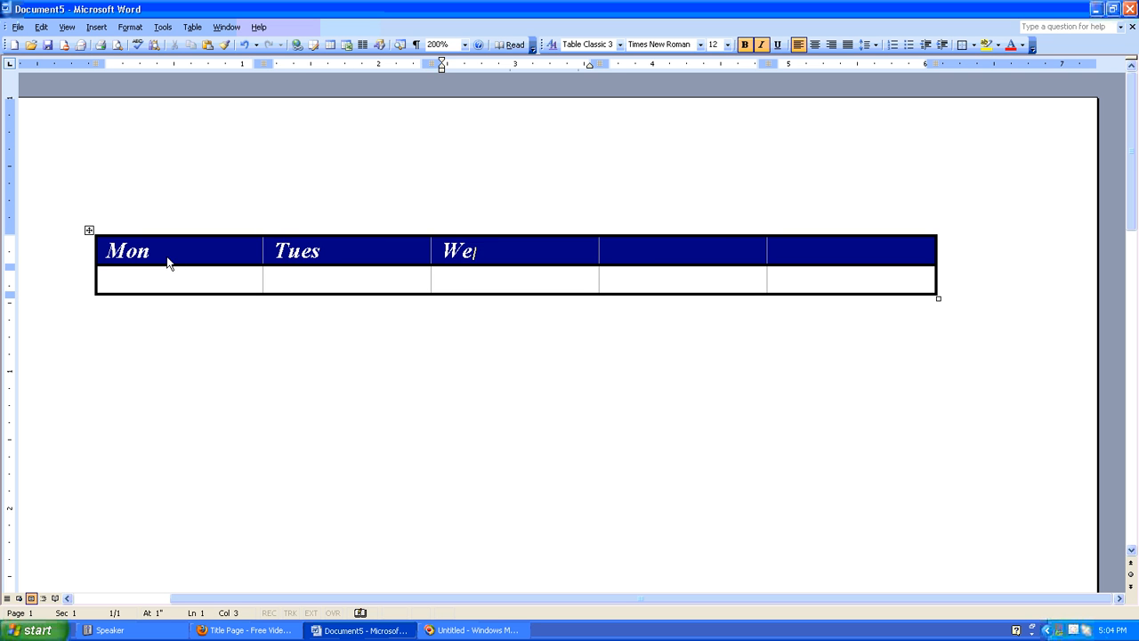
{"action": "type", "text": "Thurs"}
{"action": "left_click", "coordinate": [850, 249]}
{"action": "type", "text": "Fri"}
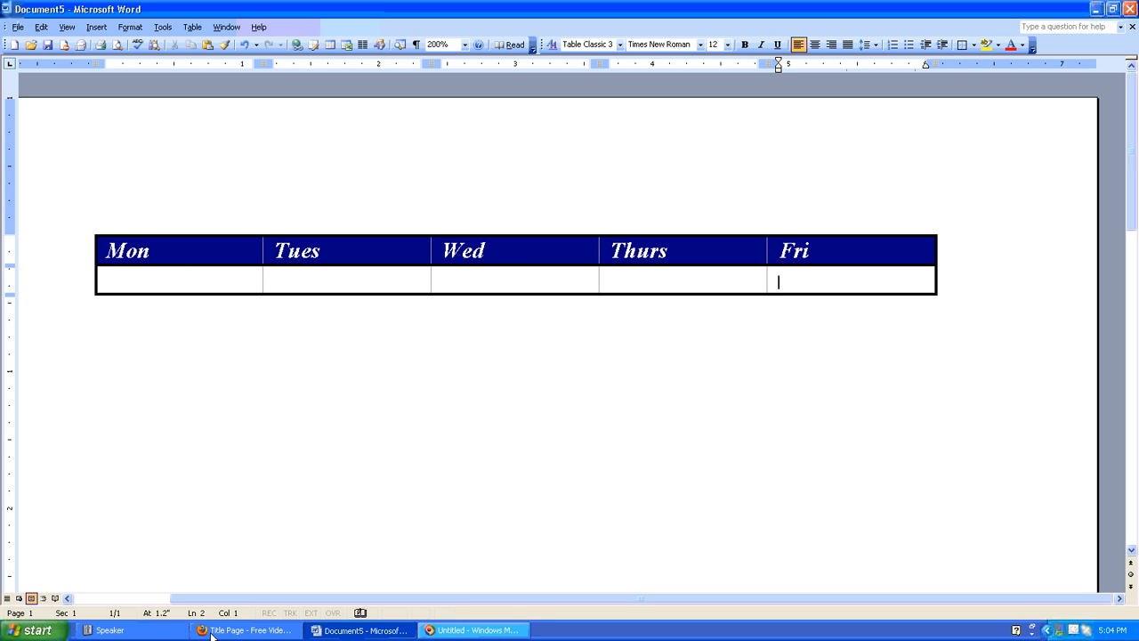
{"action": "left_click", "coordinate": [247, 630]}
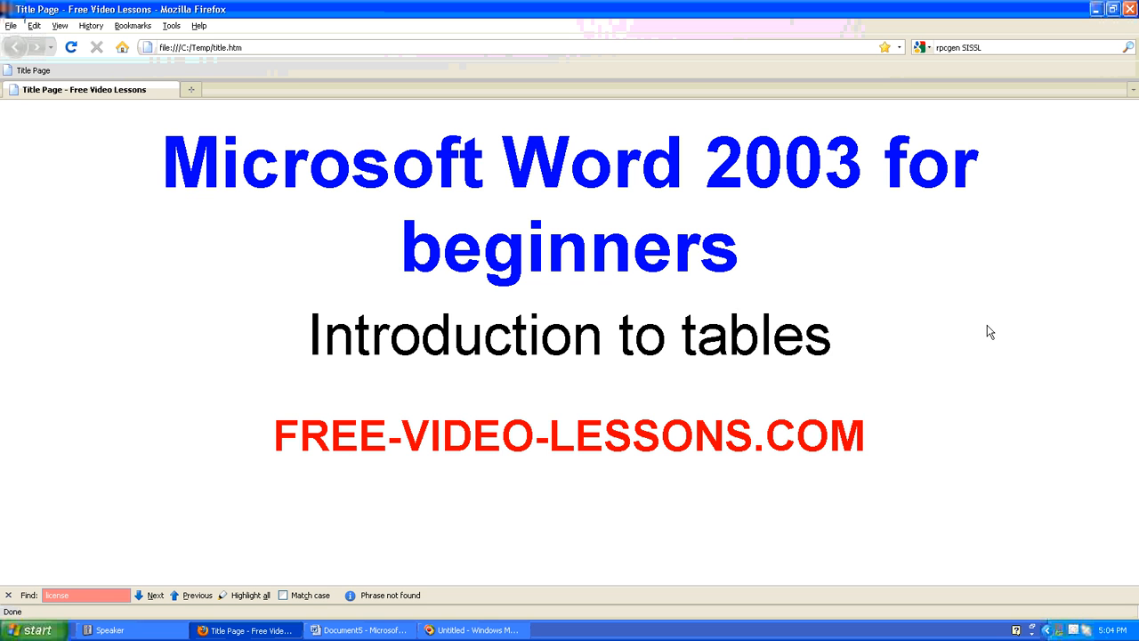
{"action": "mouse_move", "coordinate": [979, 327]}
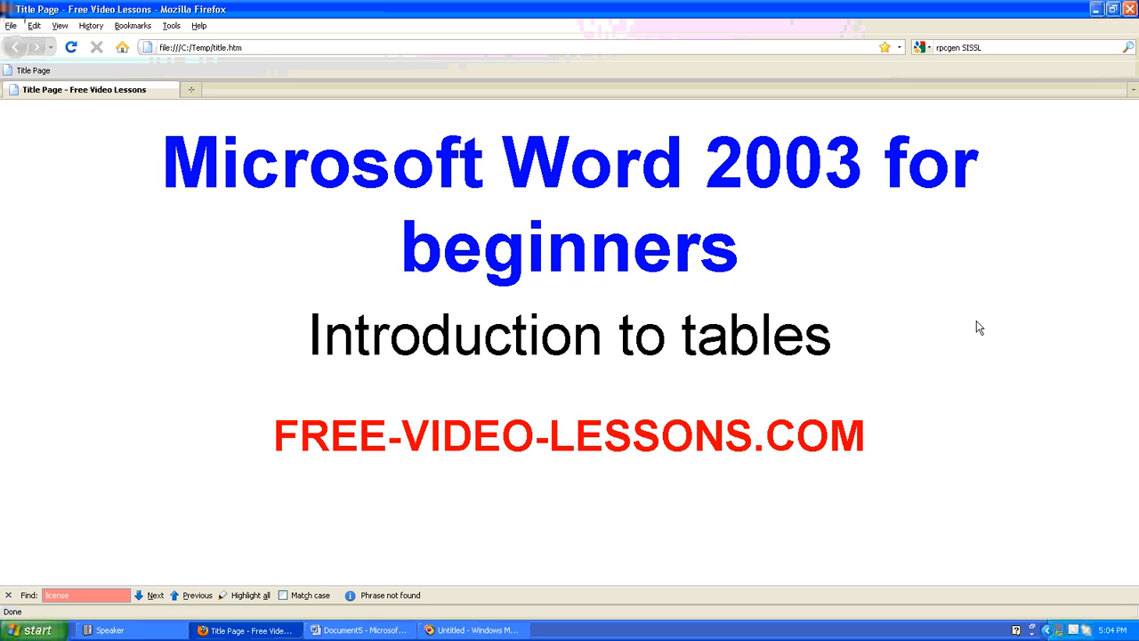